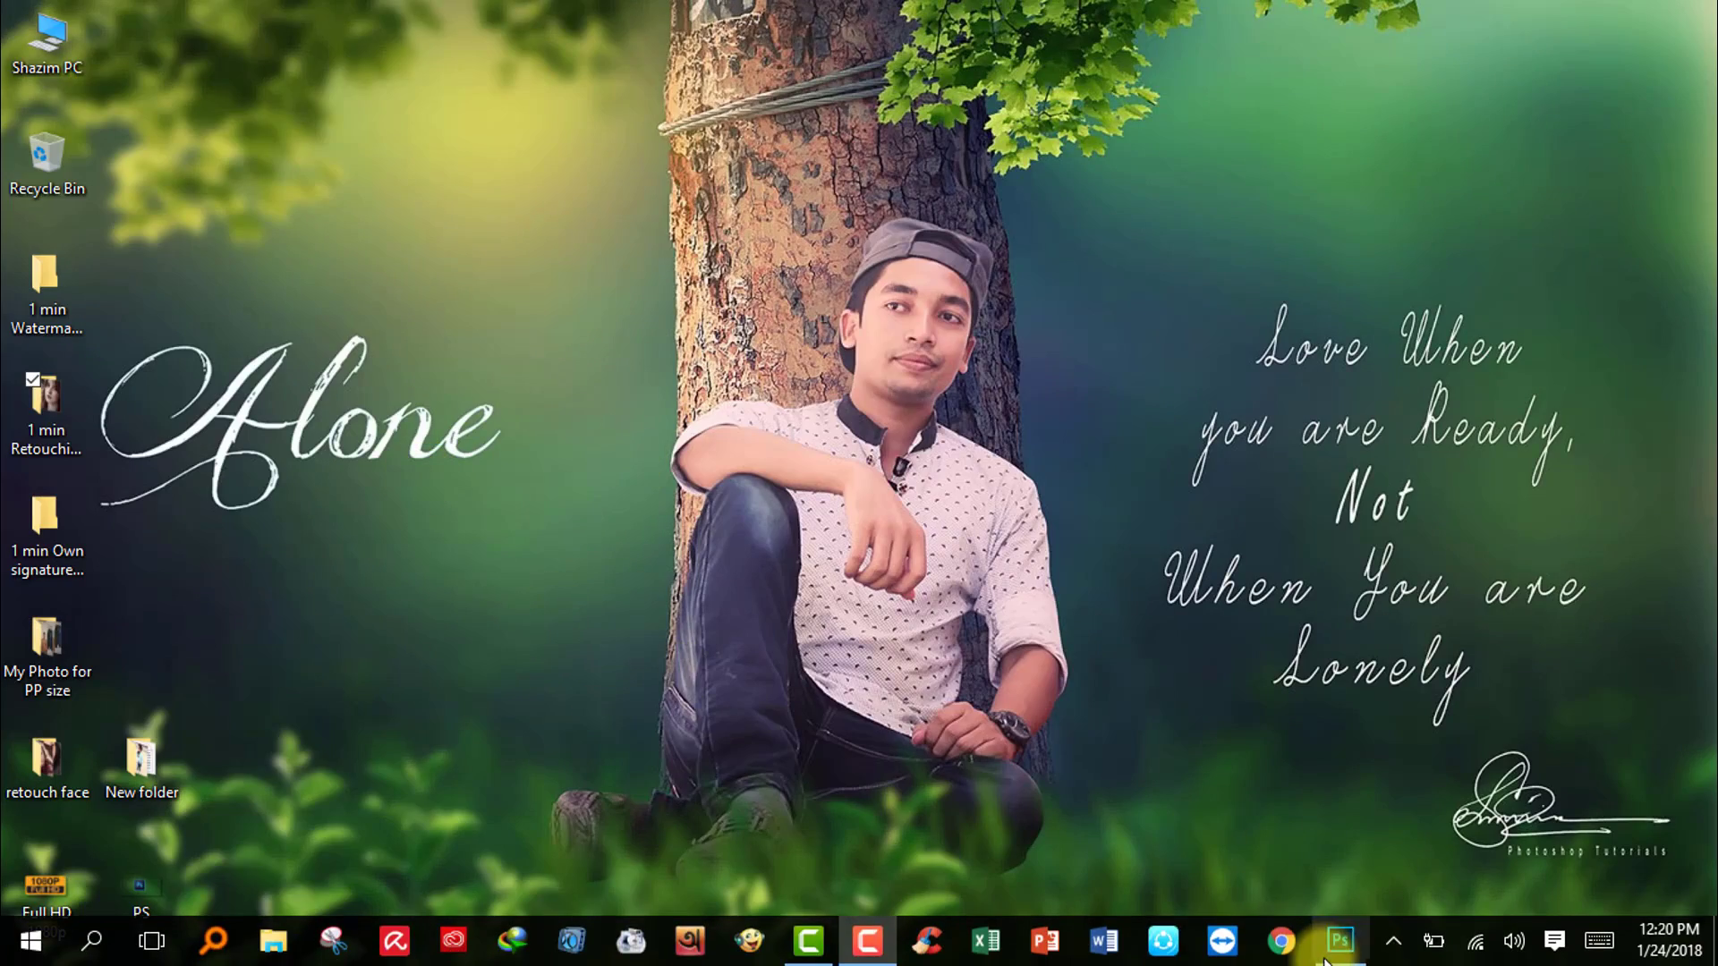
Launch Photoshop and open the freckled portrait 655741.jpg as a background layer
click(1339, 941)
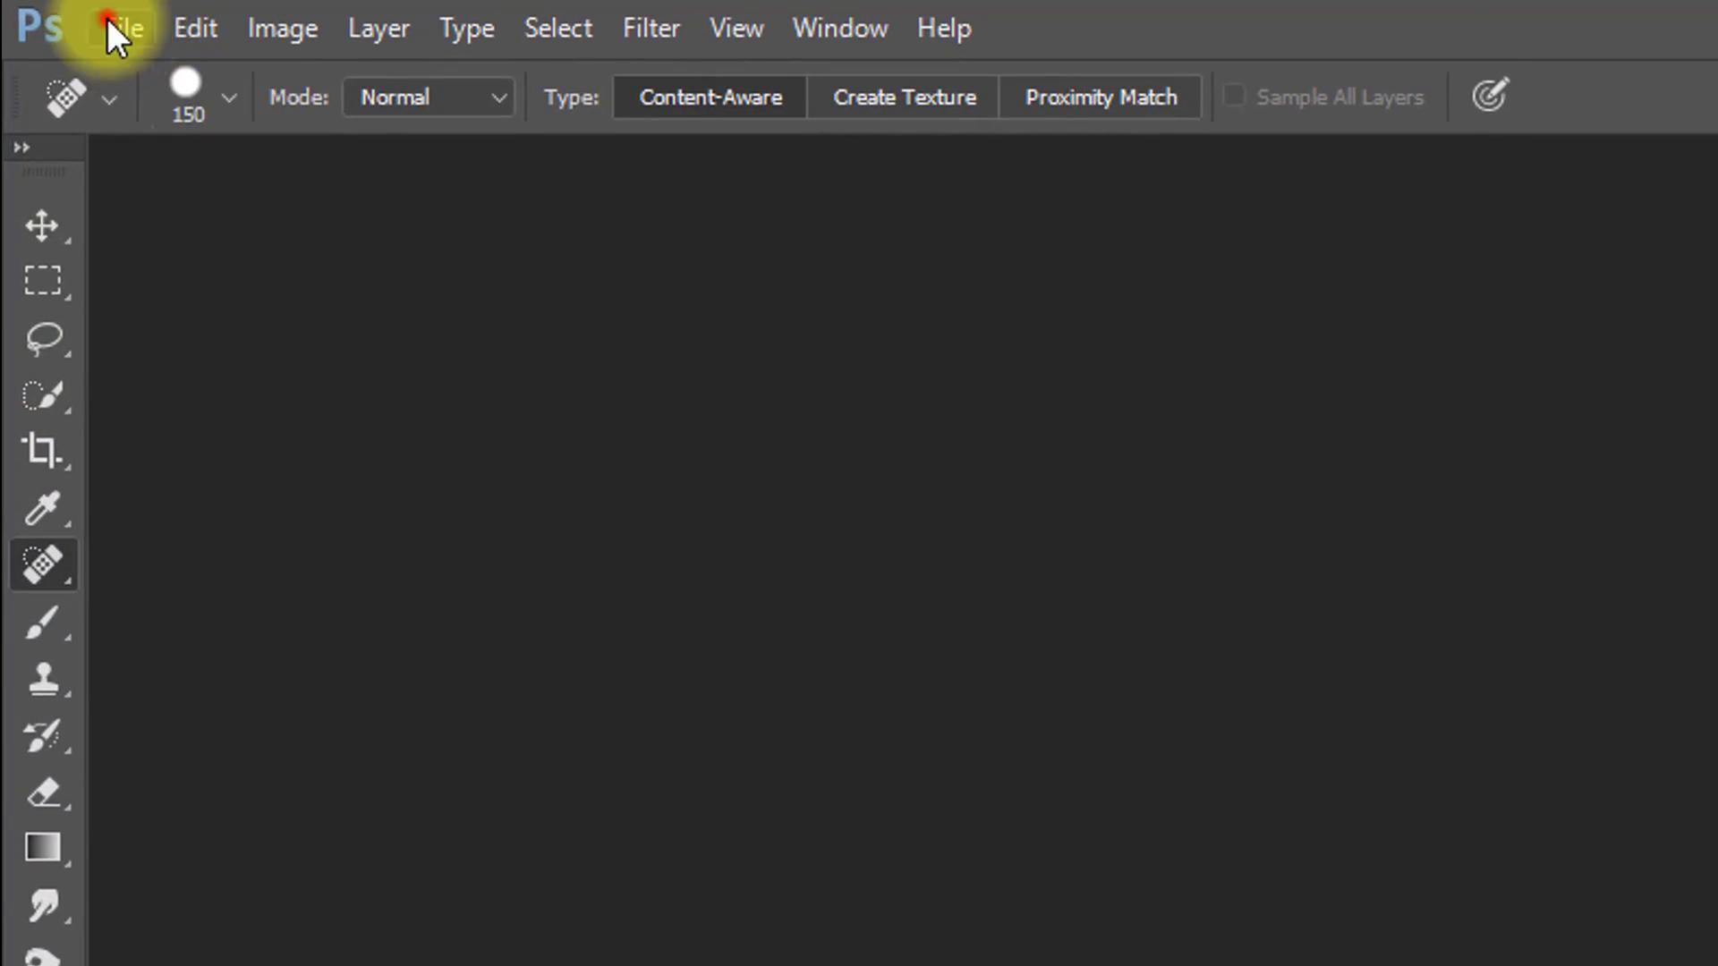
click(121, 27)
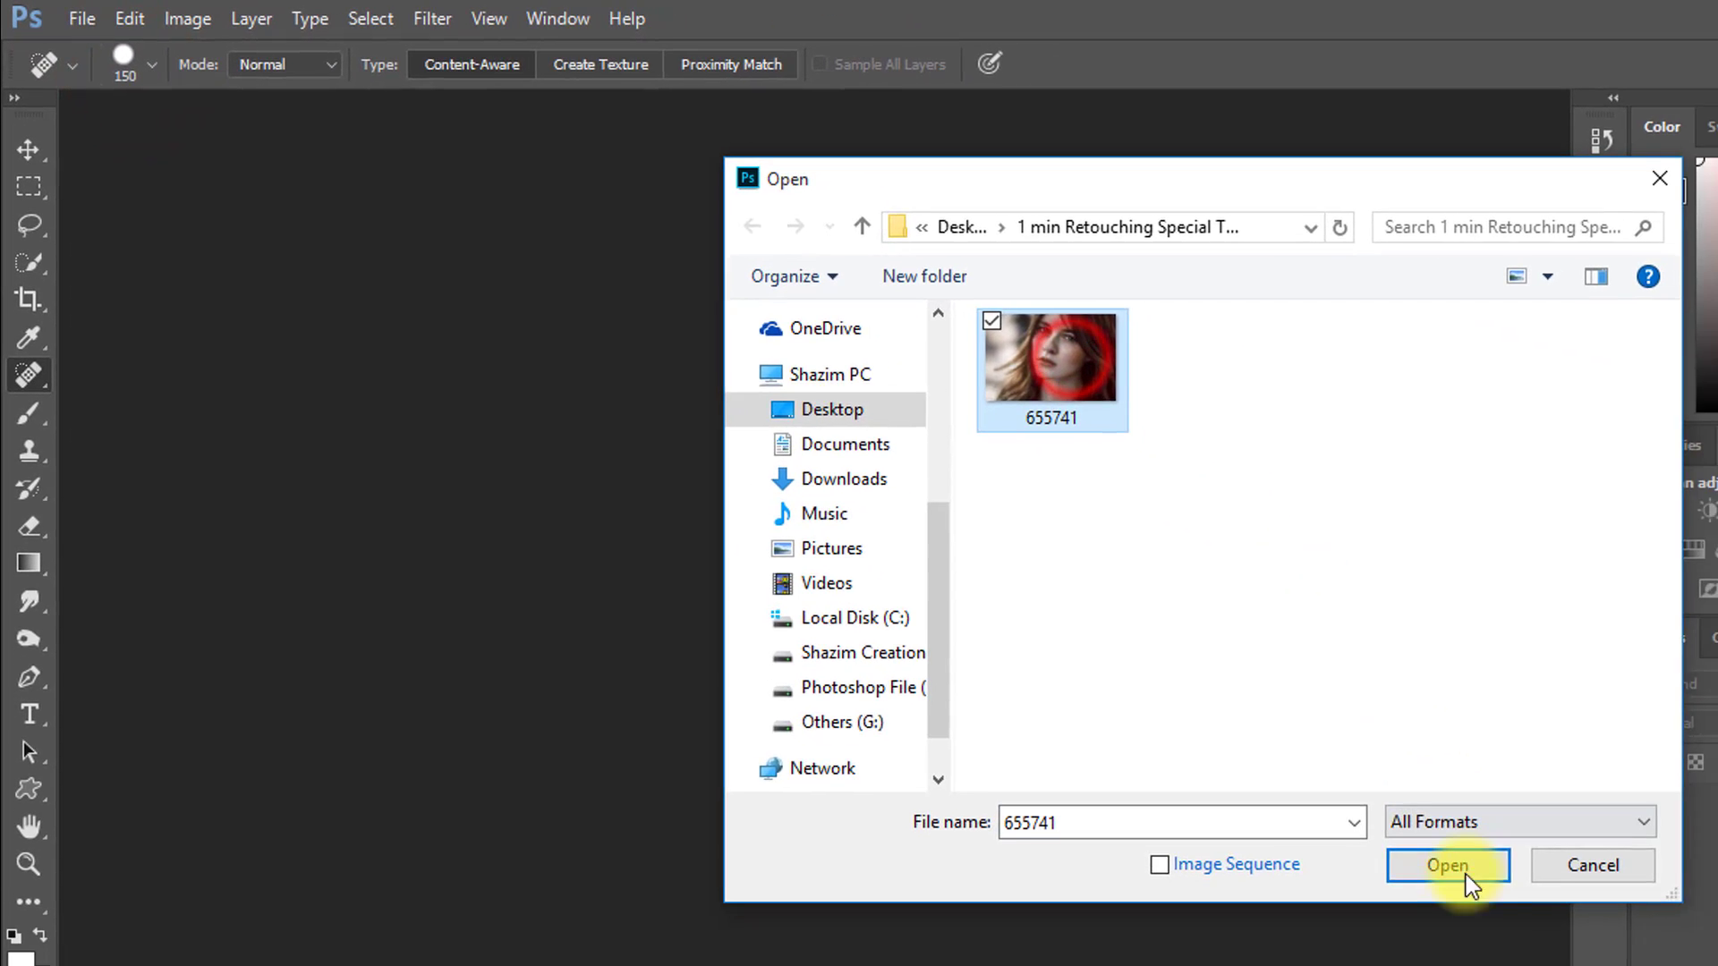
click(1448, 865)
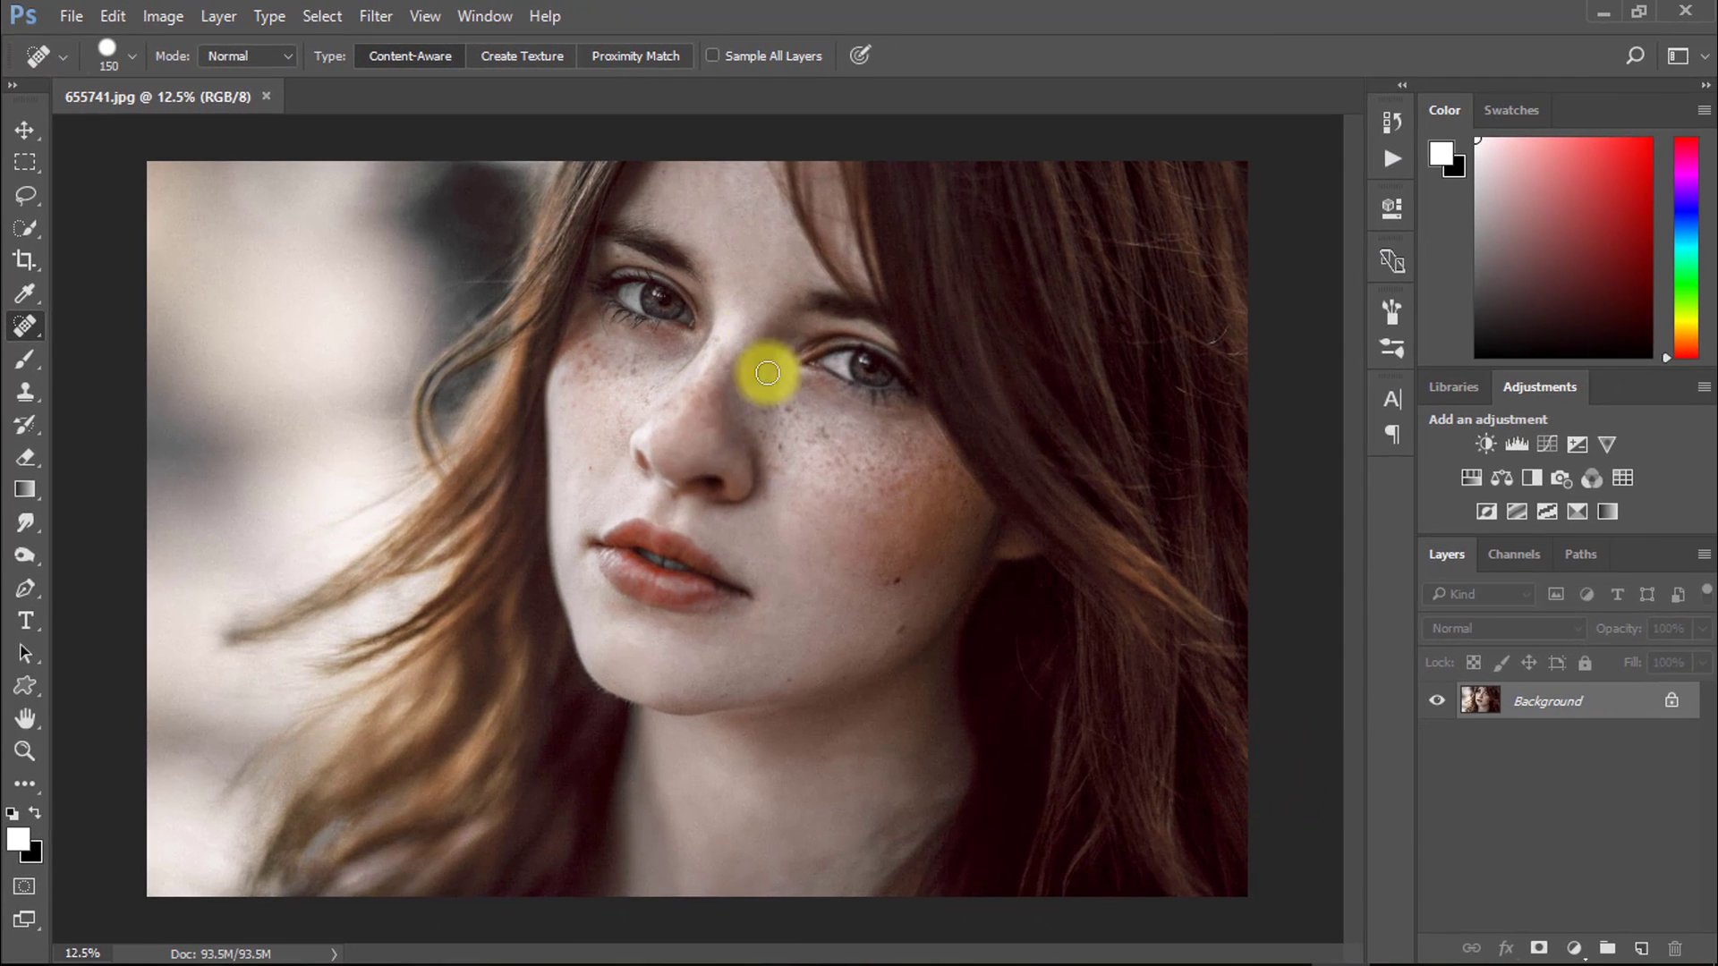
Duplicate the Background layer into Layer 1 with Ctrl+J
key(ctrl+j)
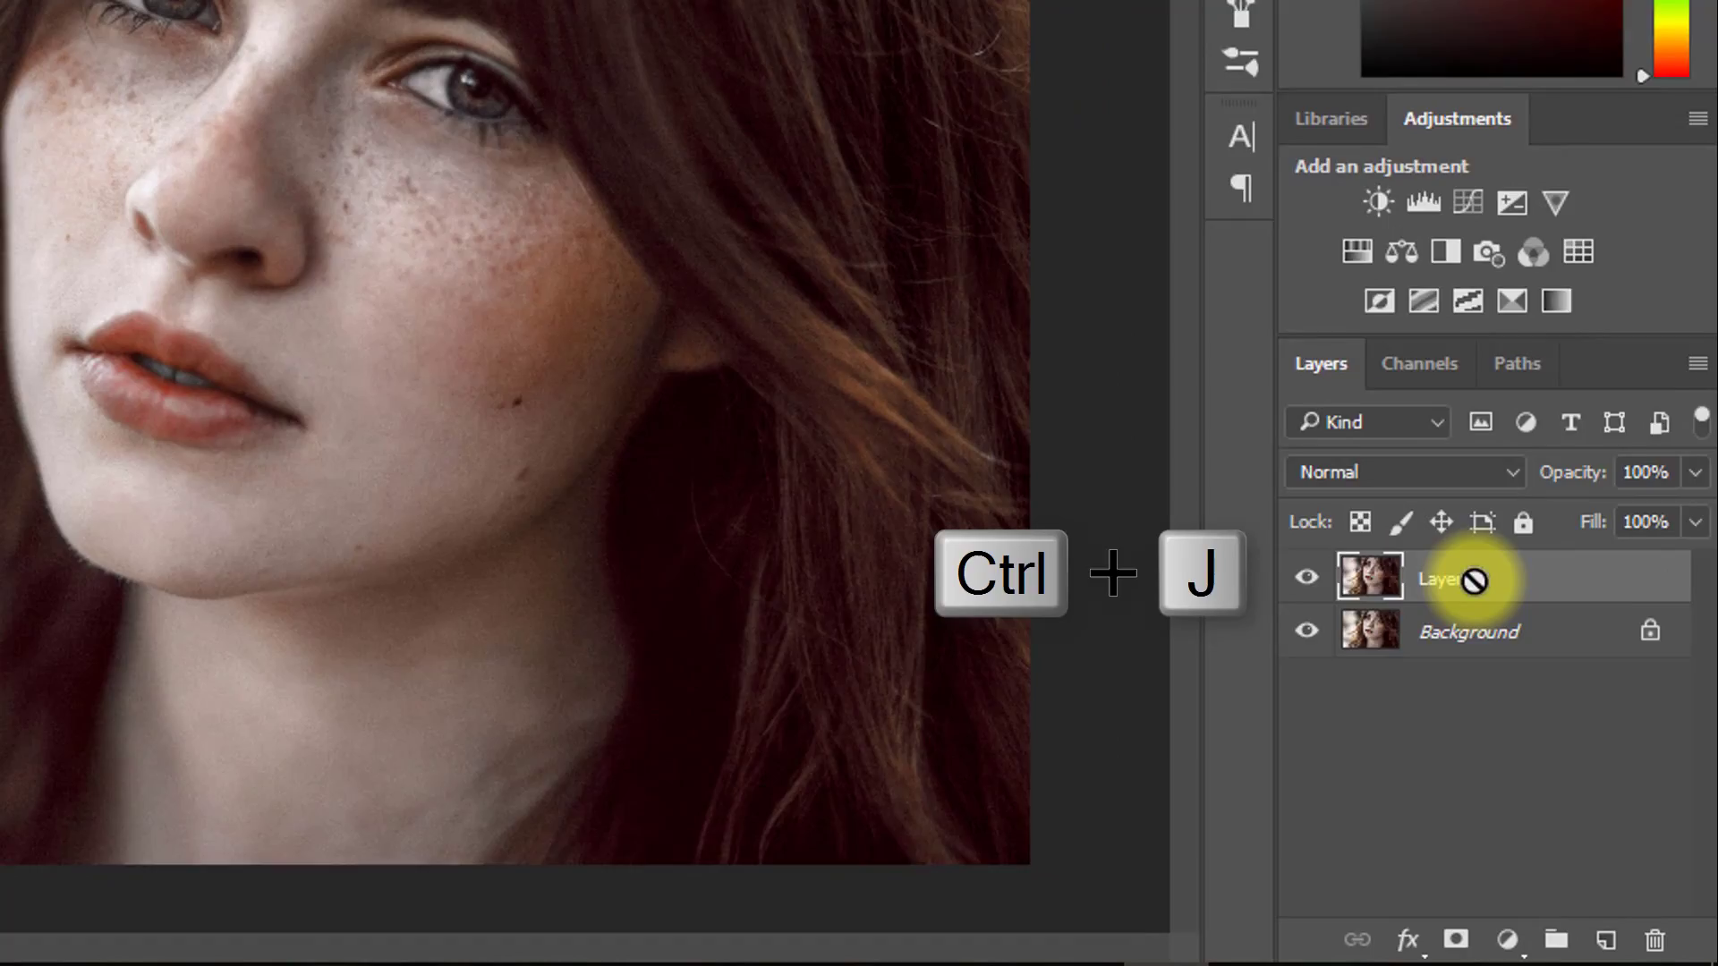
key(ctrl+j)
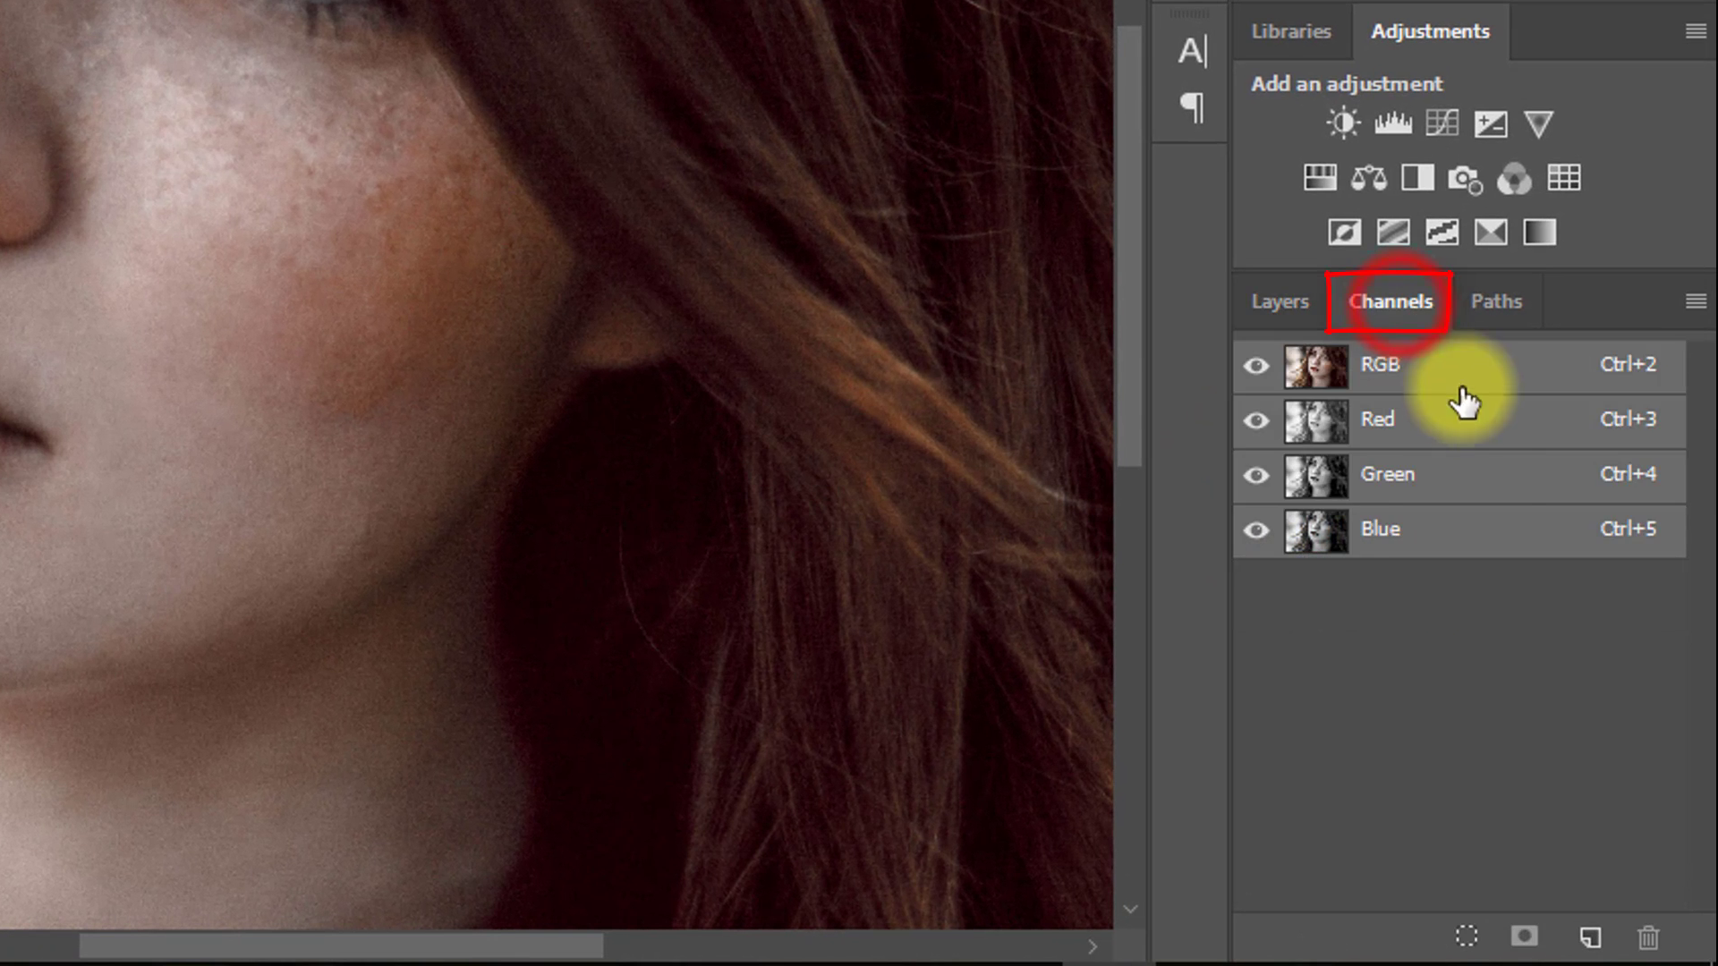
Duplicate the Blue channel and run High Pass on it with a small radius for skin texture
click(1380, 531)
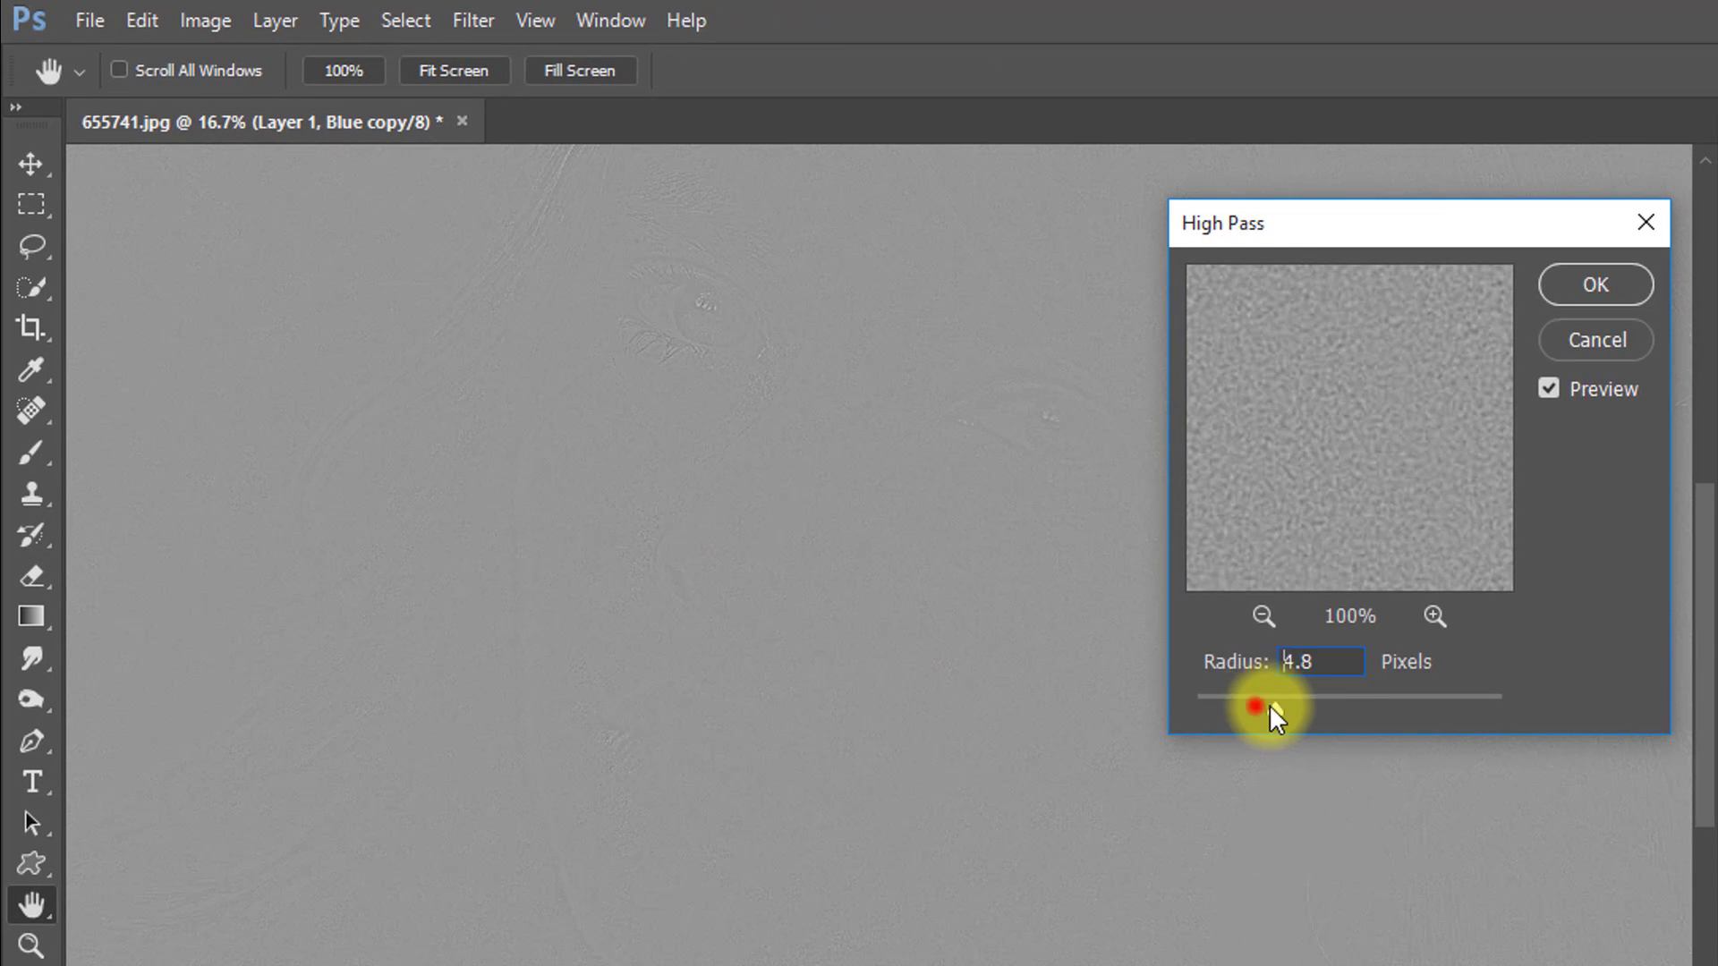
drag(1255, 707, 1309, 707)
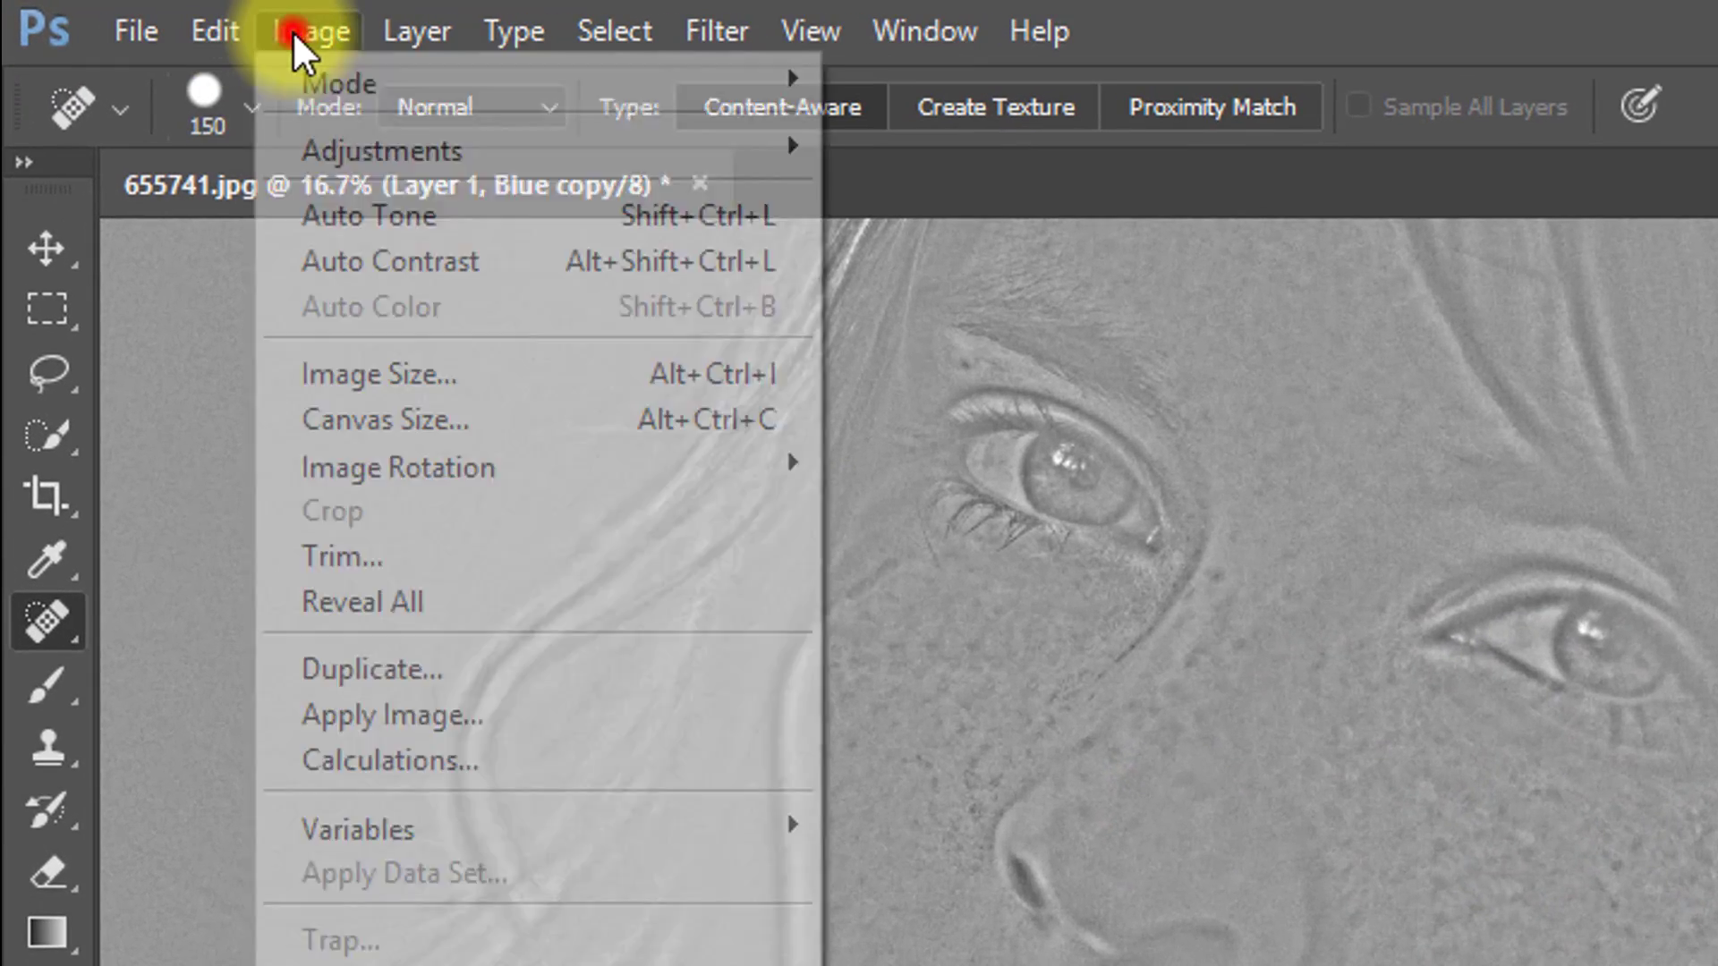
Apply Image on Blue copy in Overlay at 100% three times to intensify the freckles
click(390, 715)
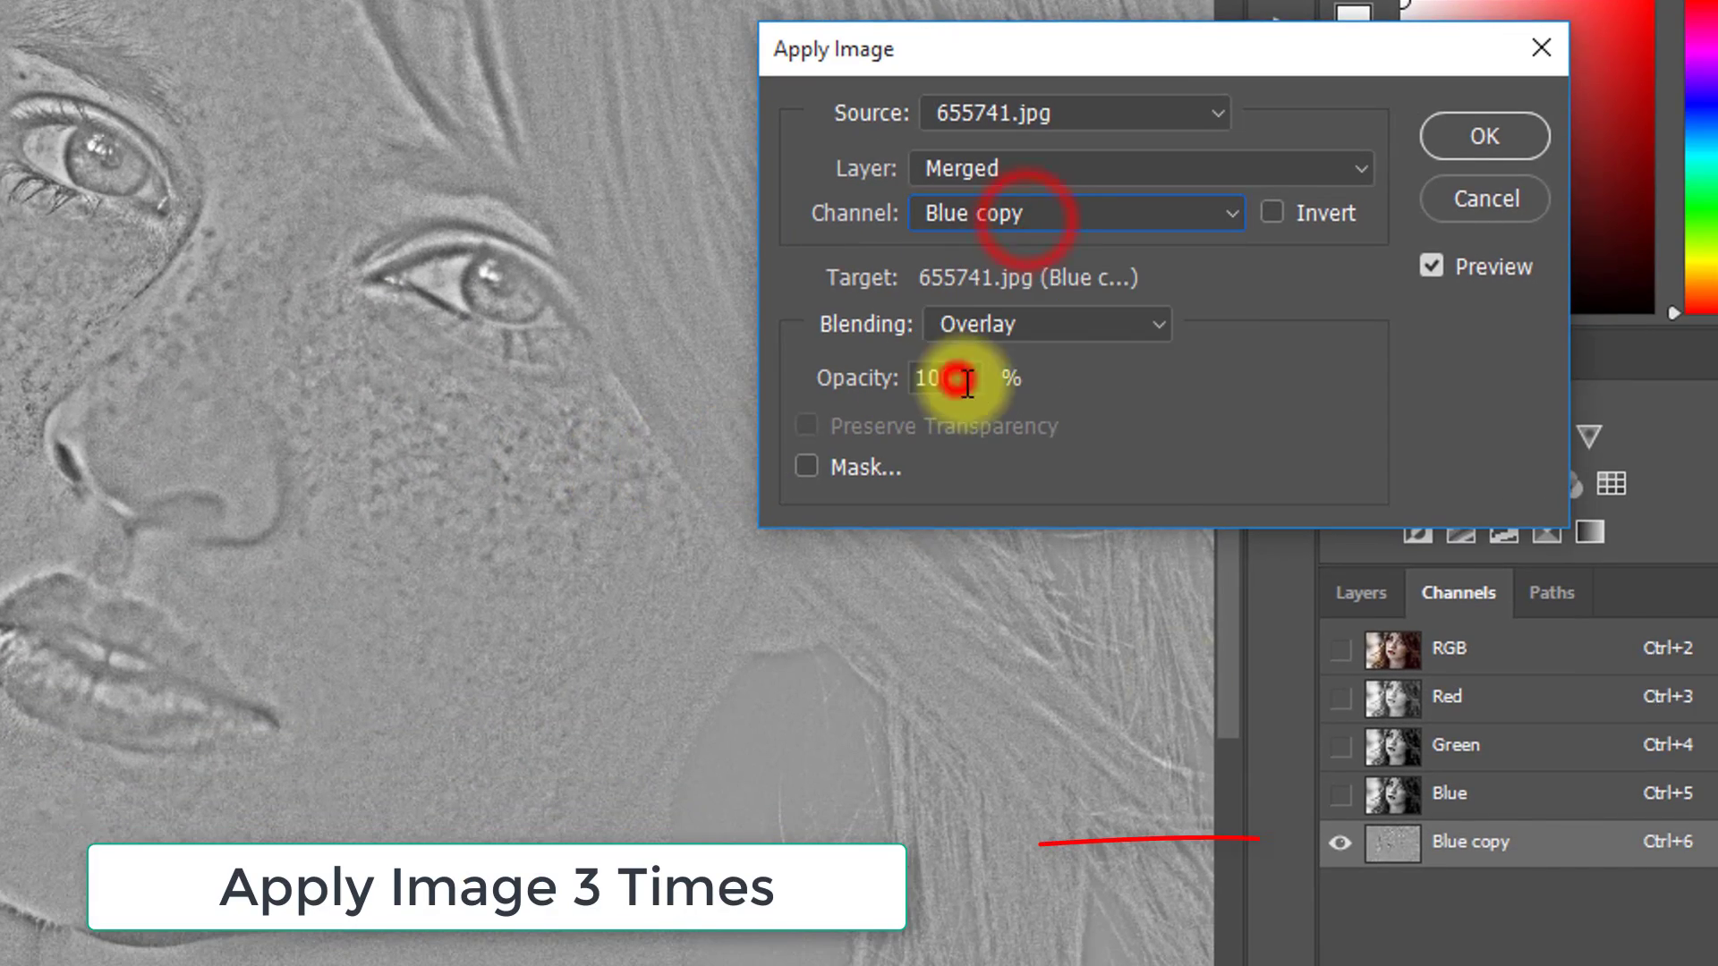
click(1044, 323)
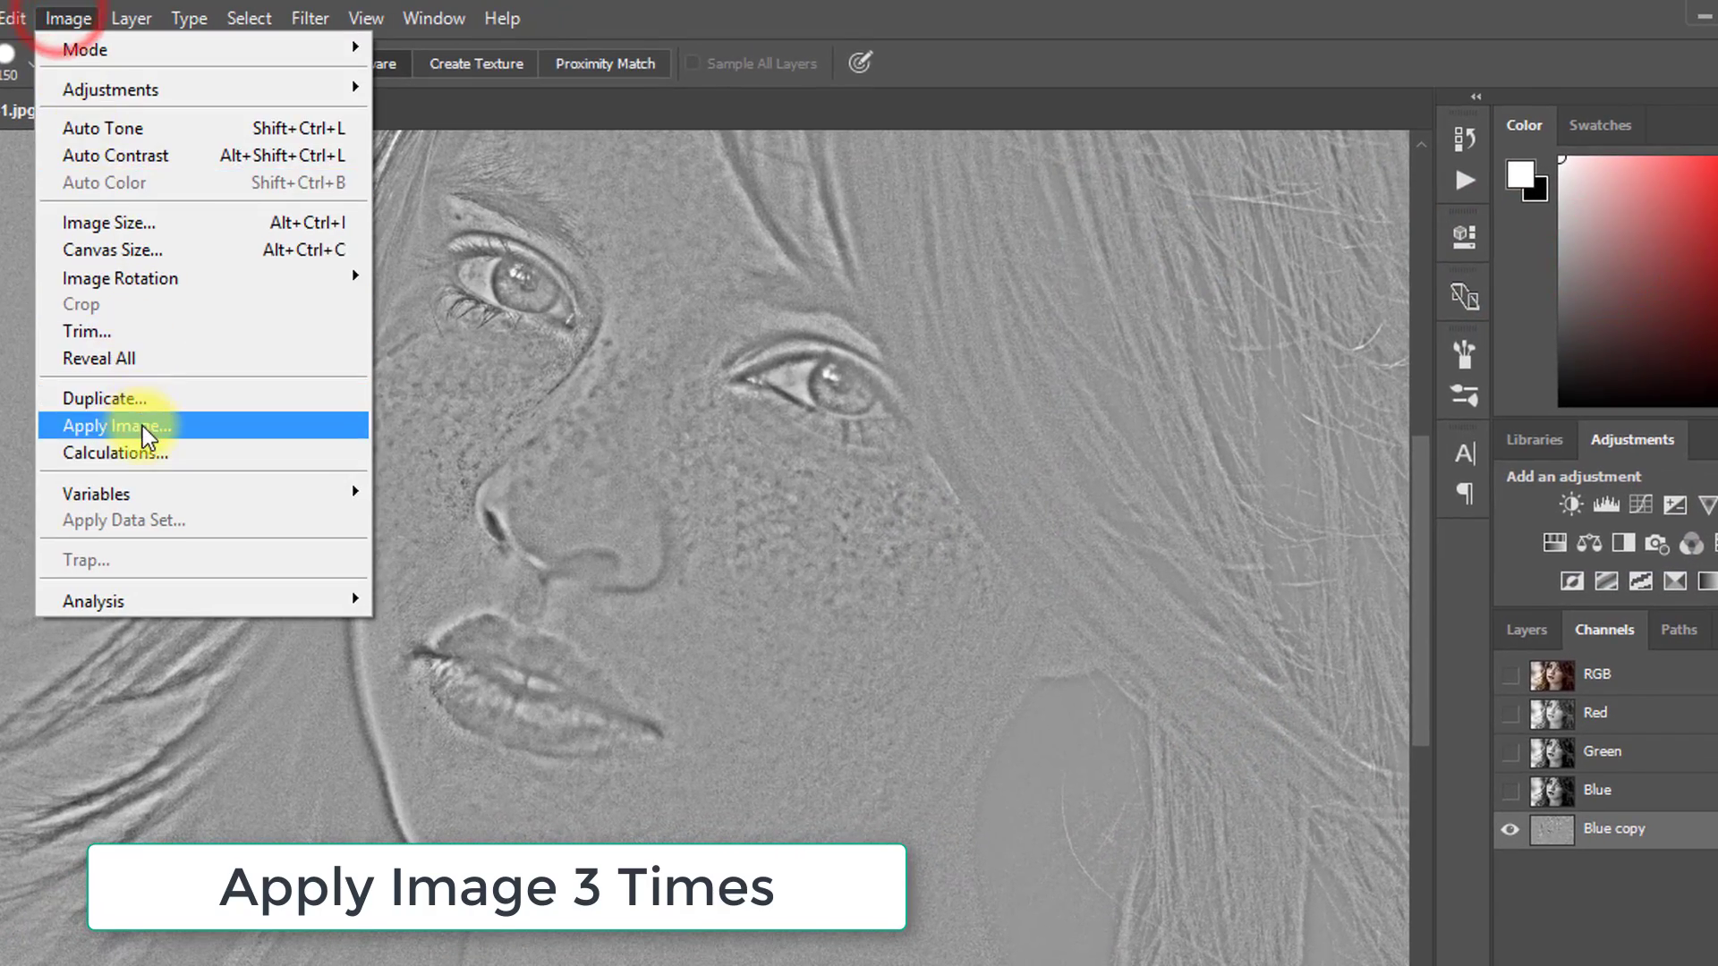
click(116, 426)
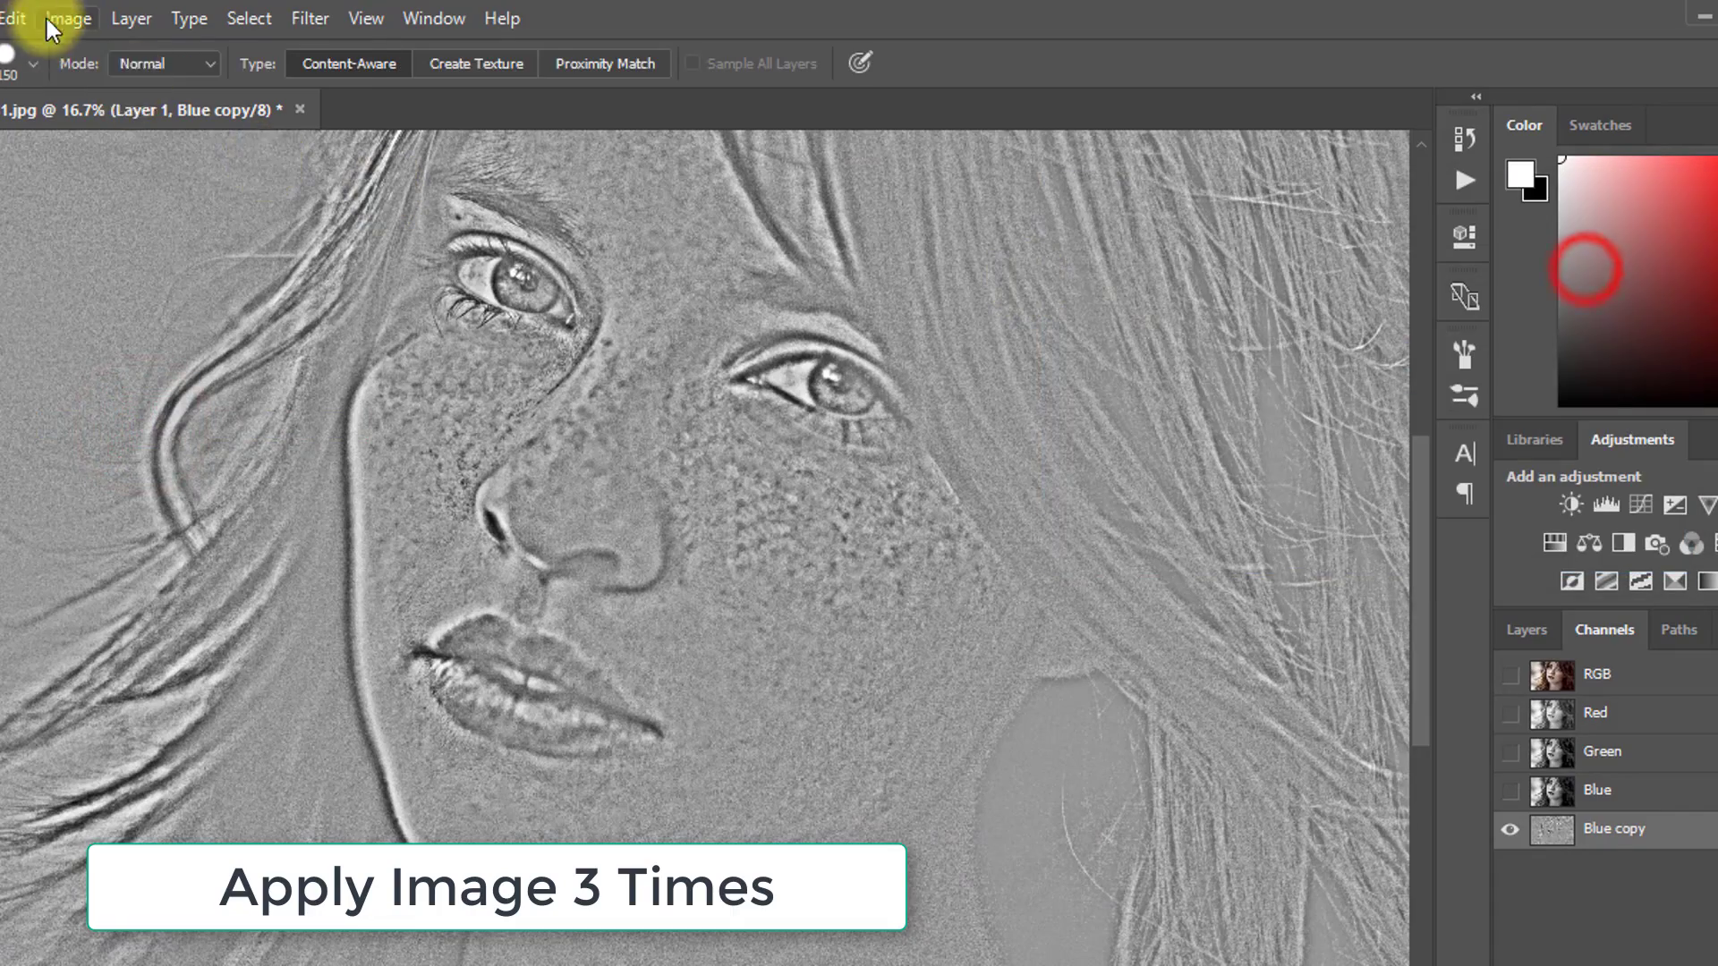
click(72, 19)
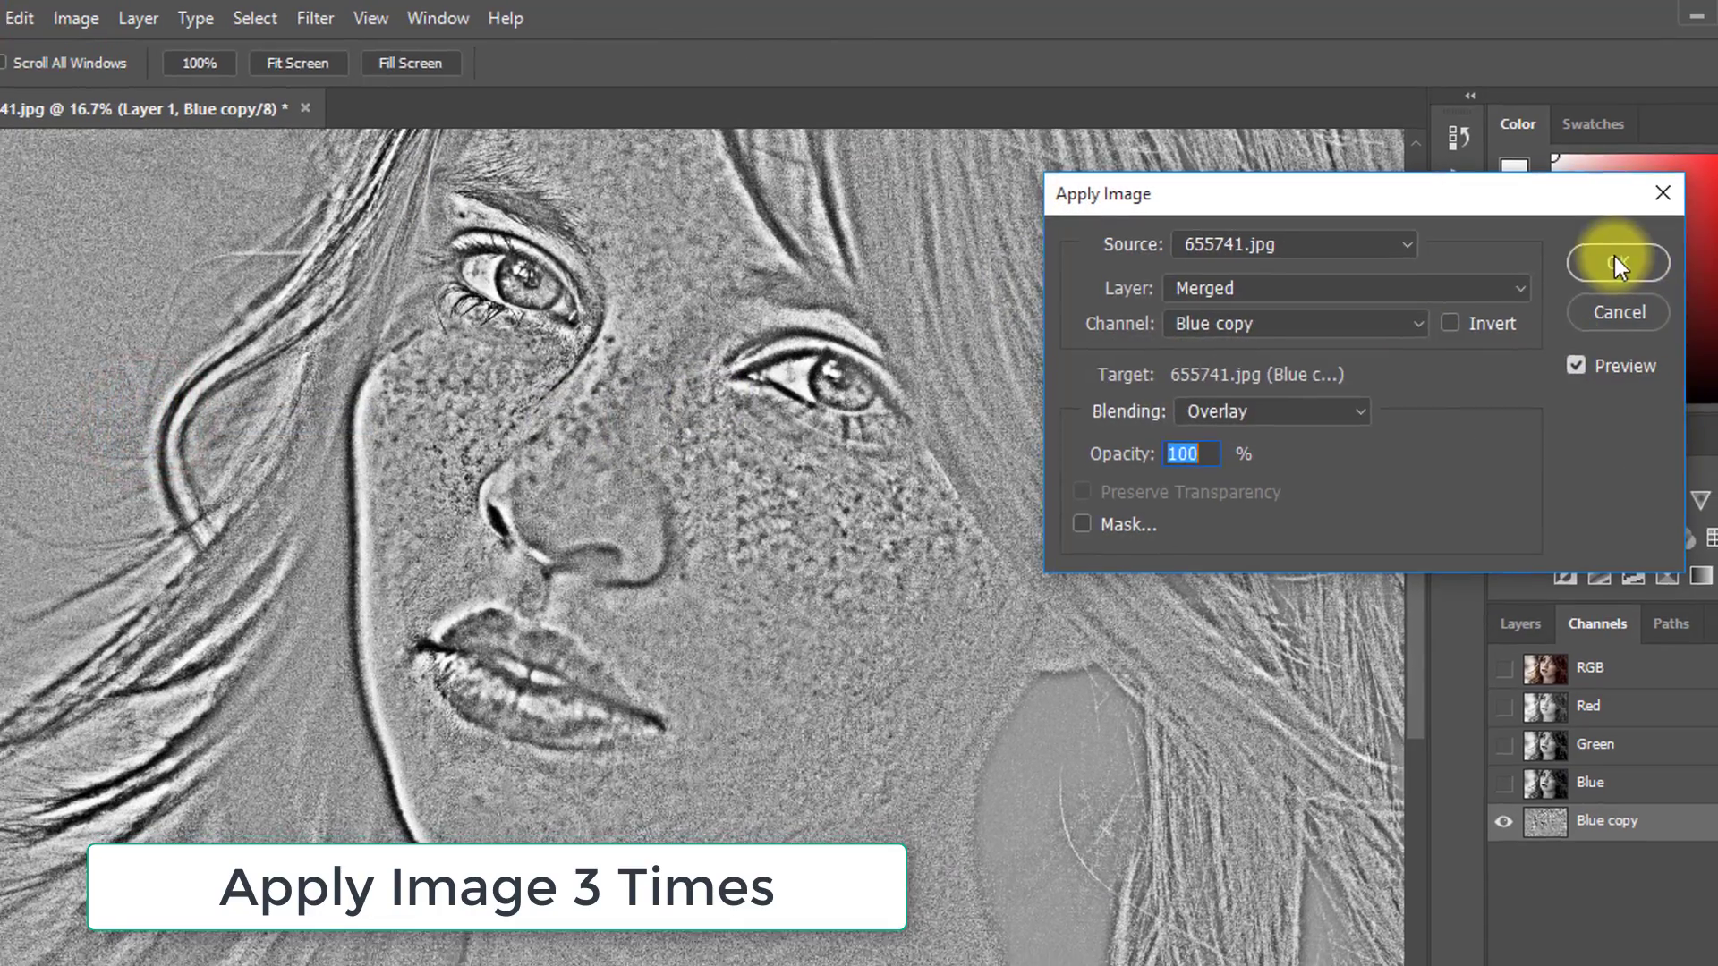
click(1617, 263)
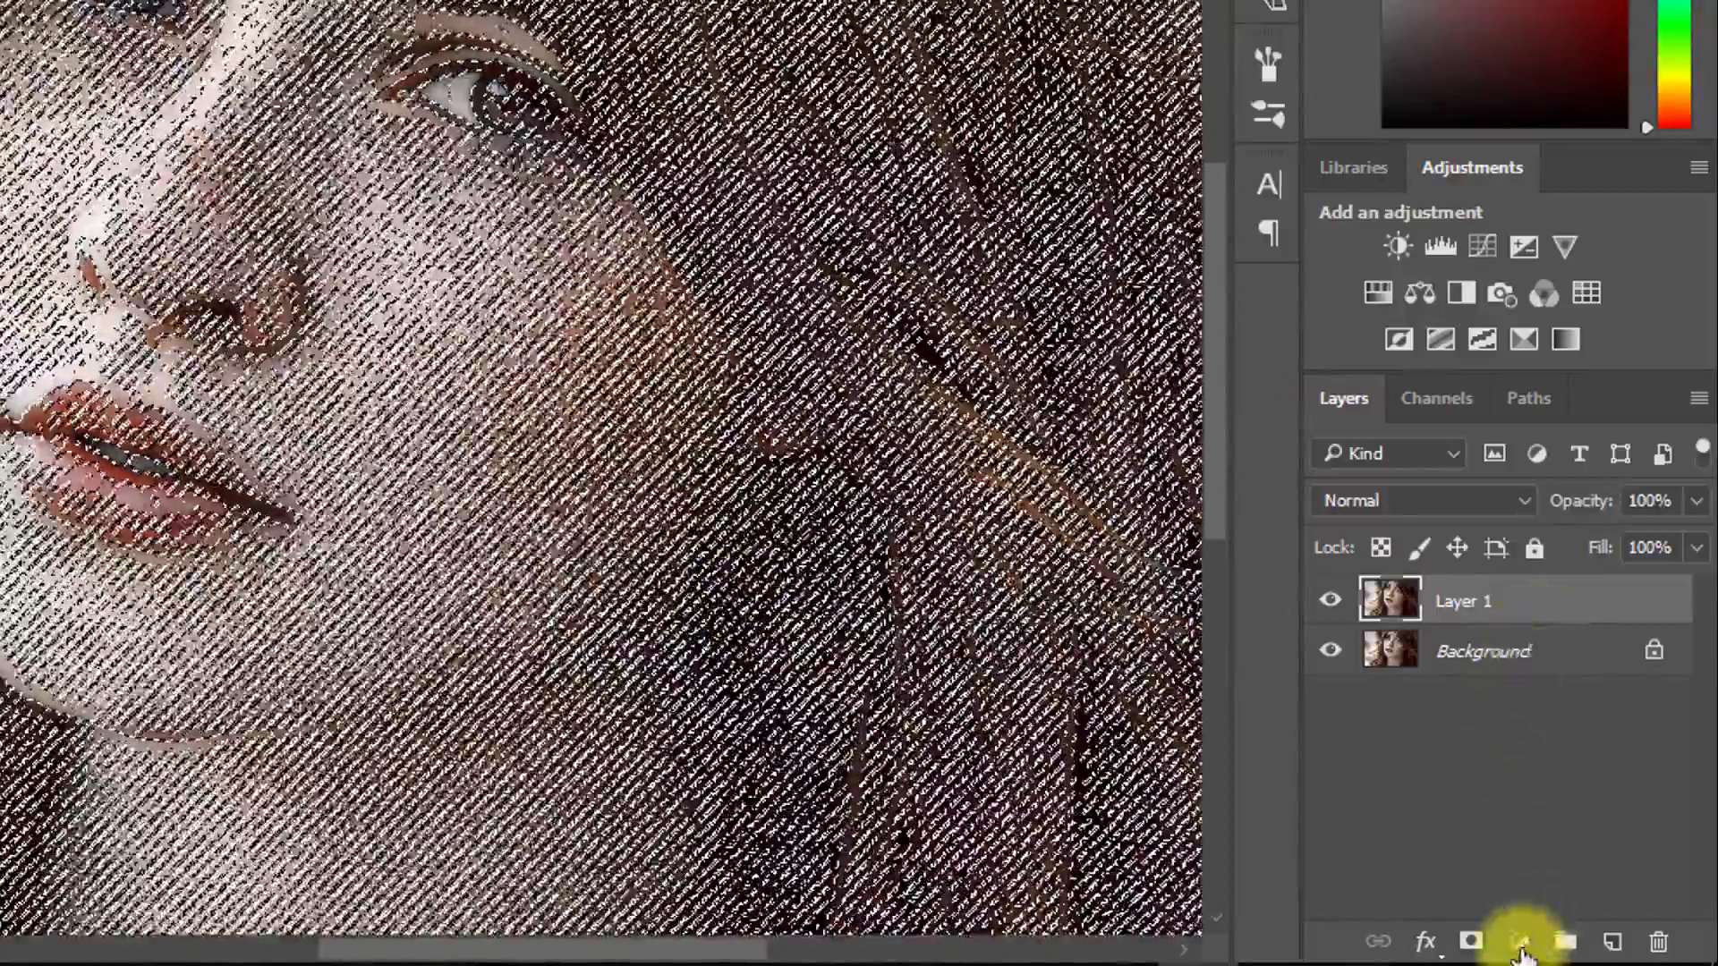
Add a Curves adjustment masked by the texture selection and raise the curve to lighten freckles
click(1522, 940)
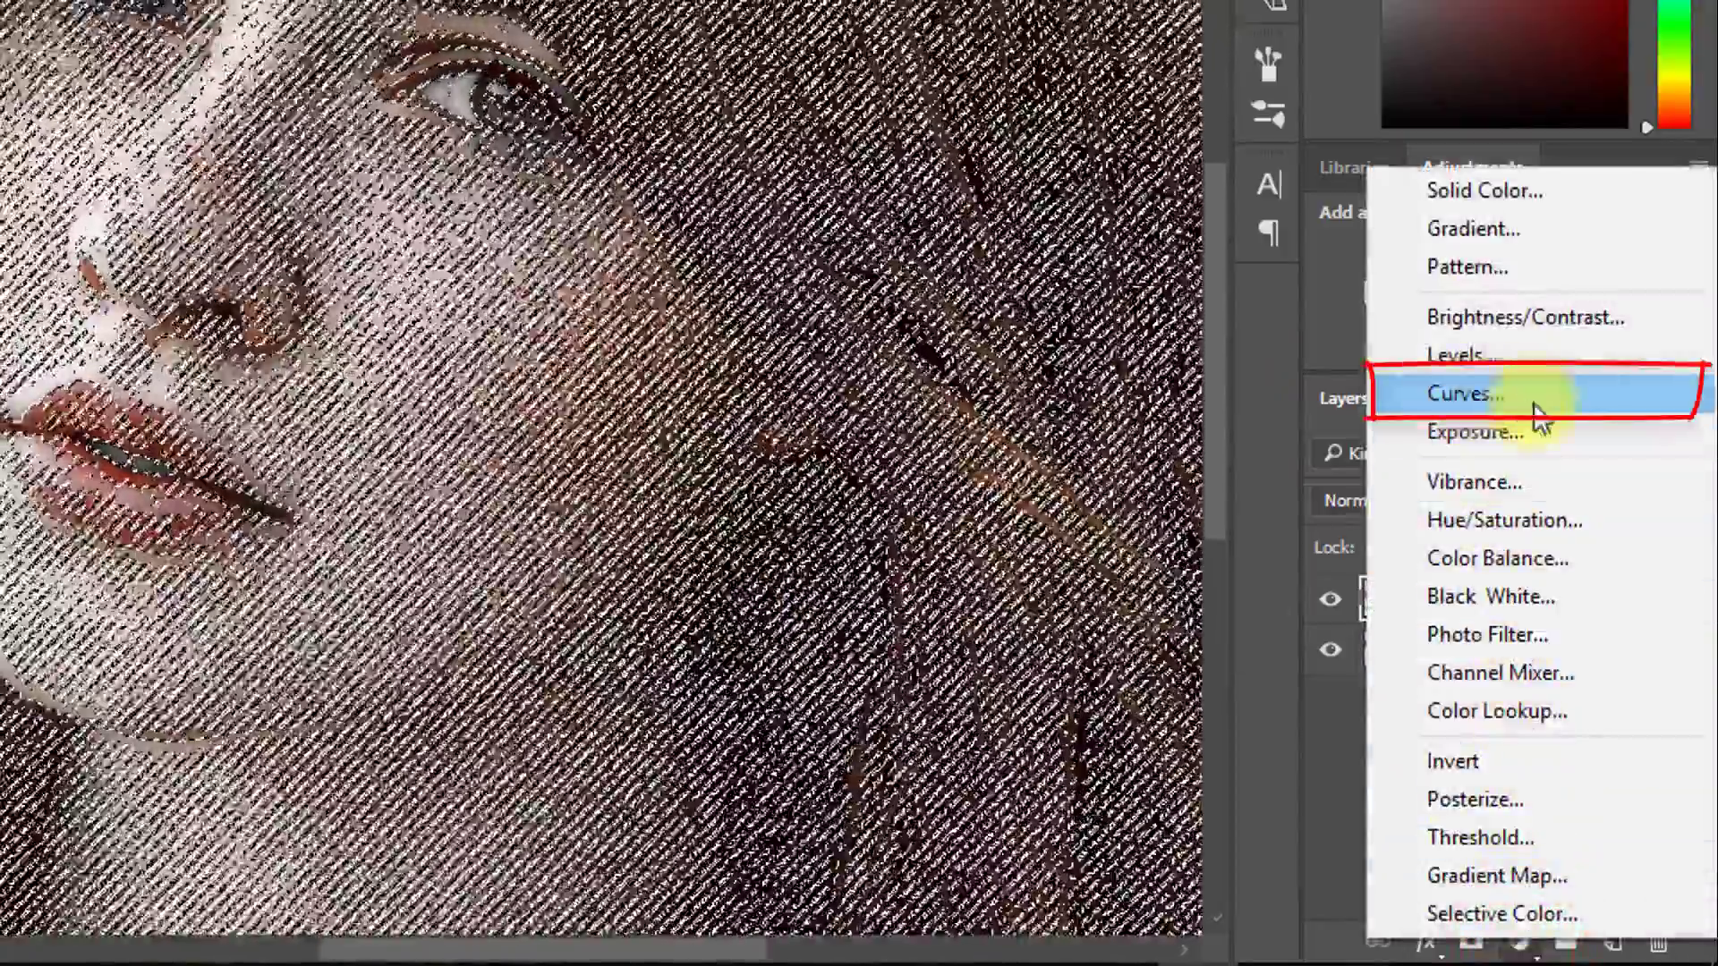
click(1464, 394)
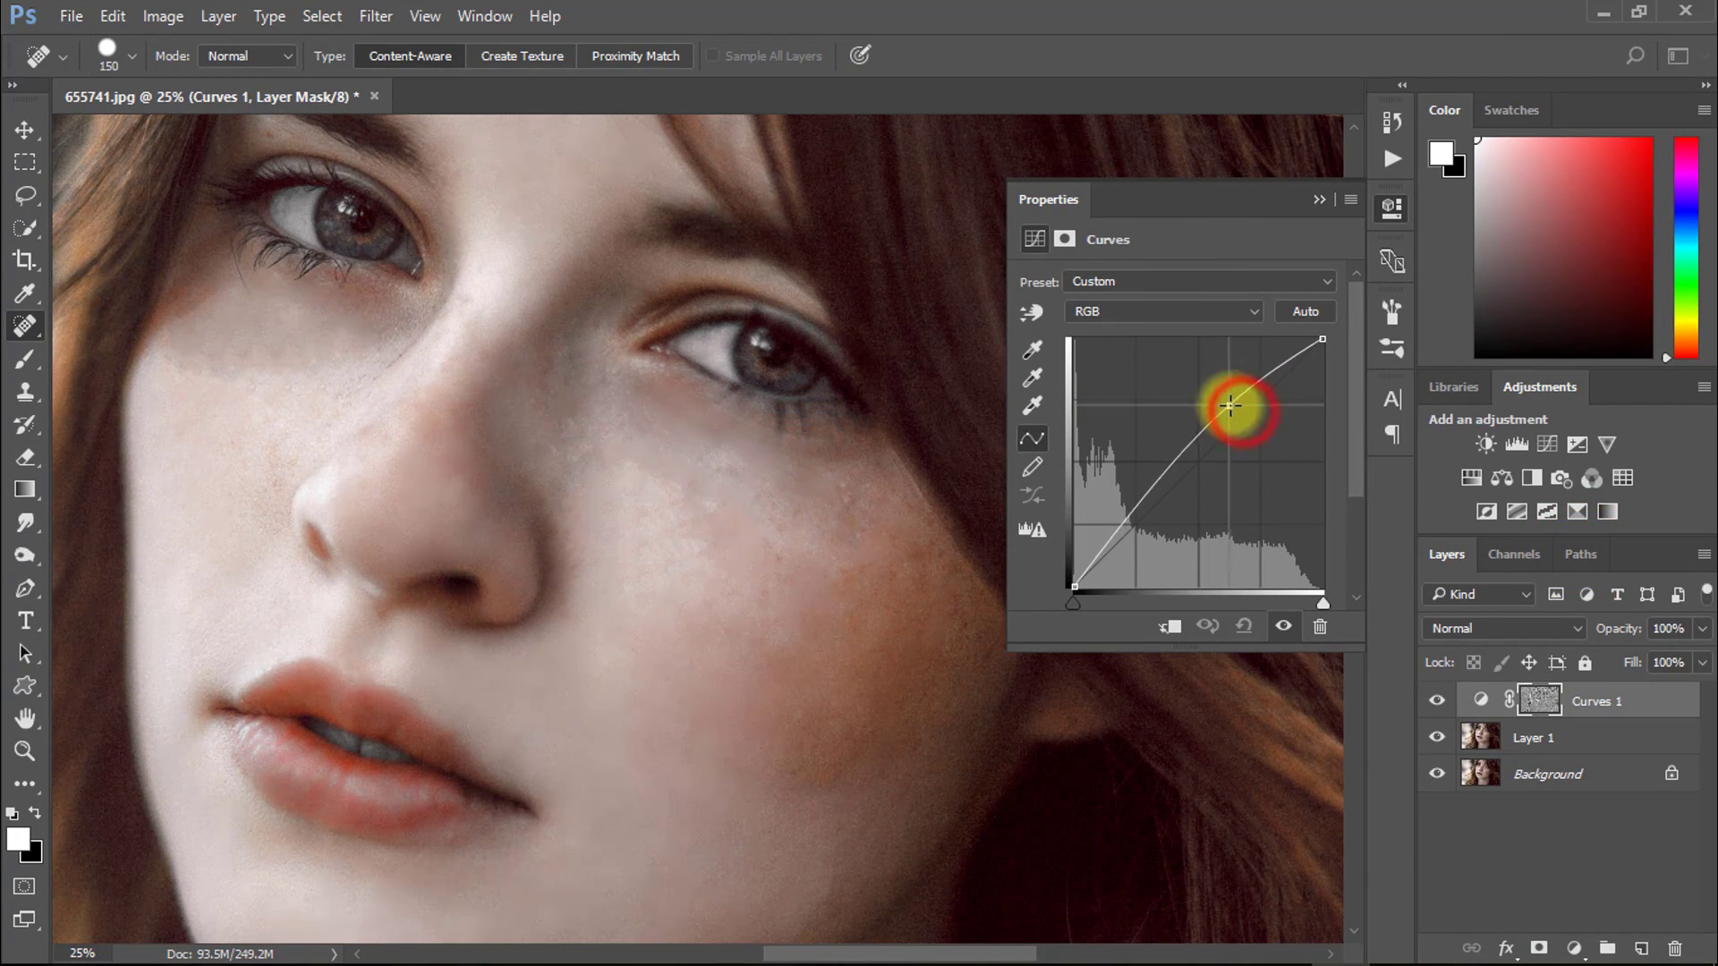
drag(1236, 409, 1210, 405)
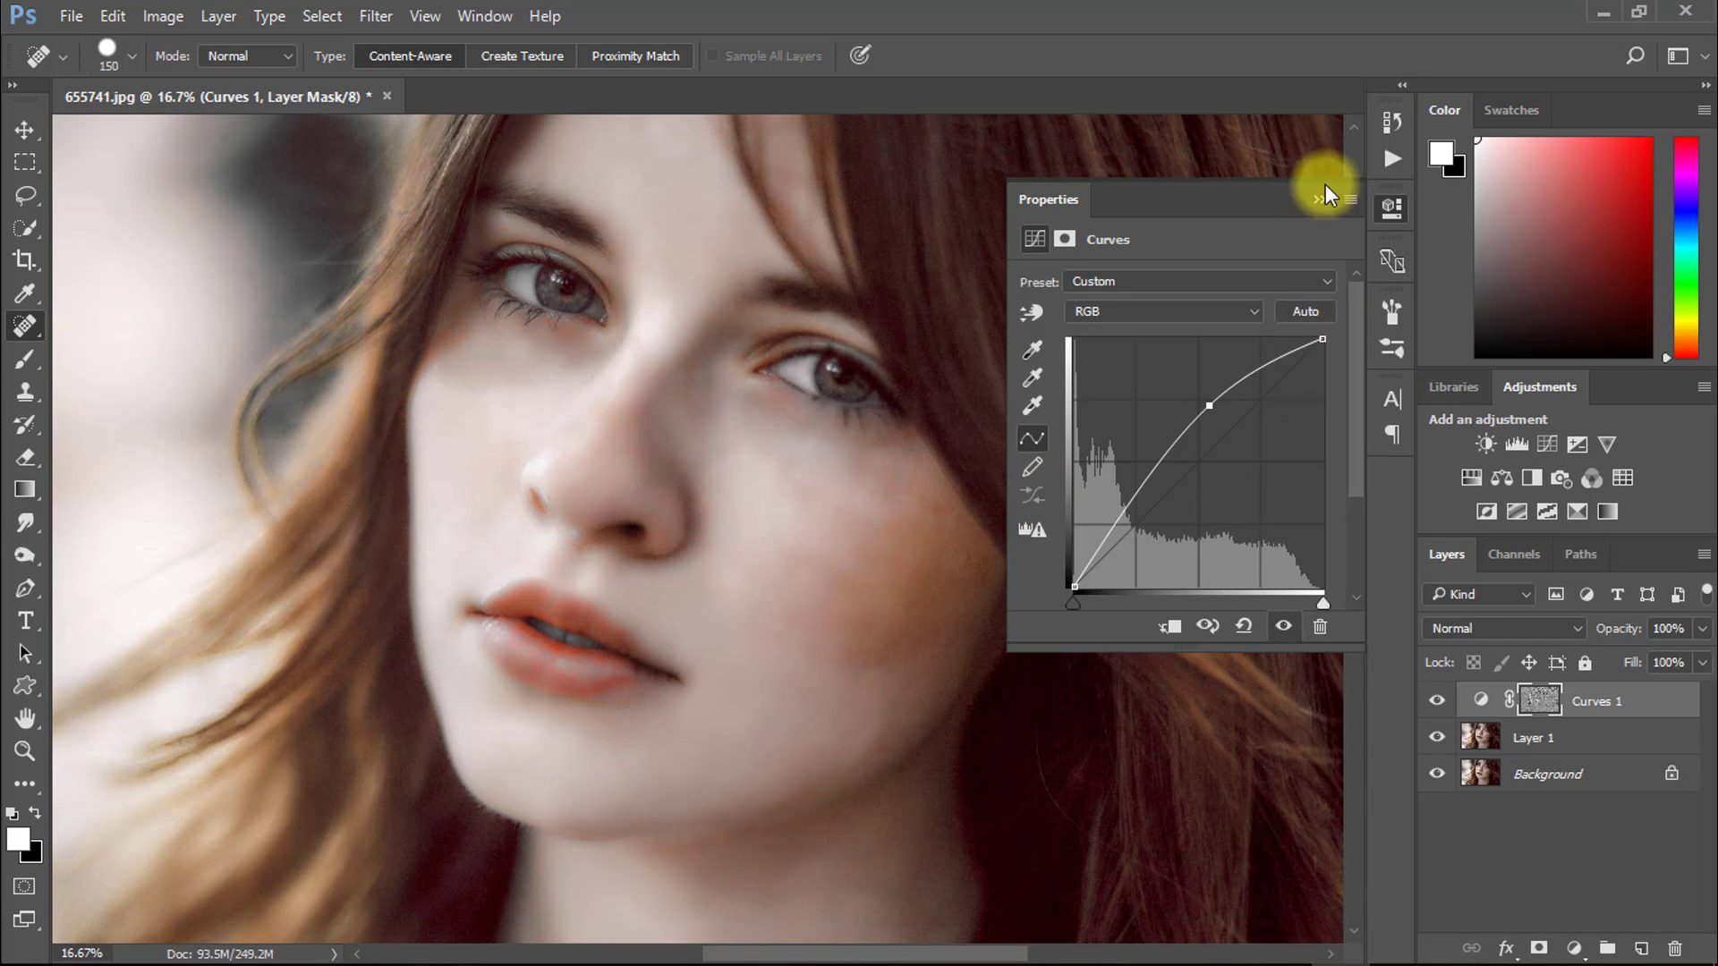
Group the Curves layer with a black mask and paint white at 58% opacity over the skin
key(ctrl+g)
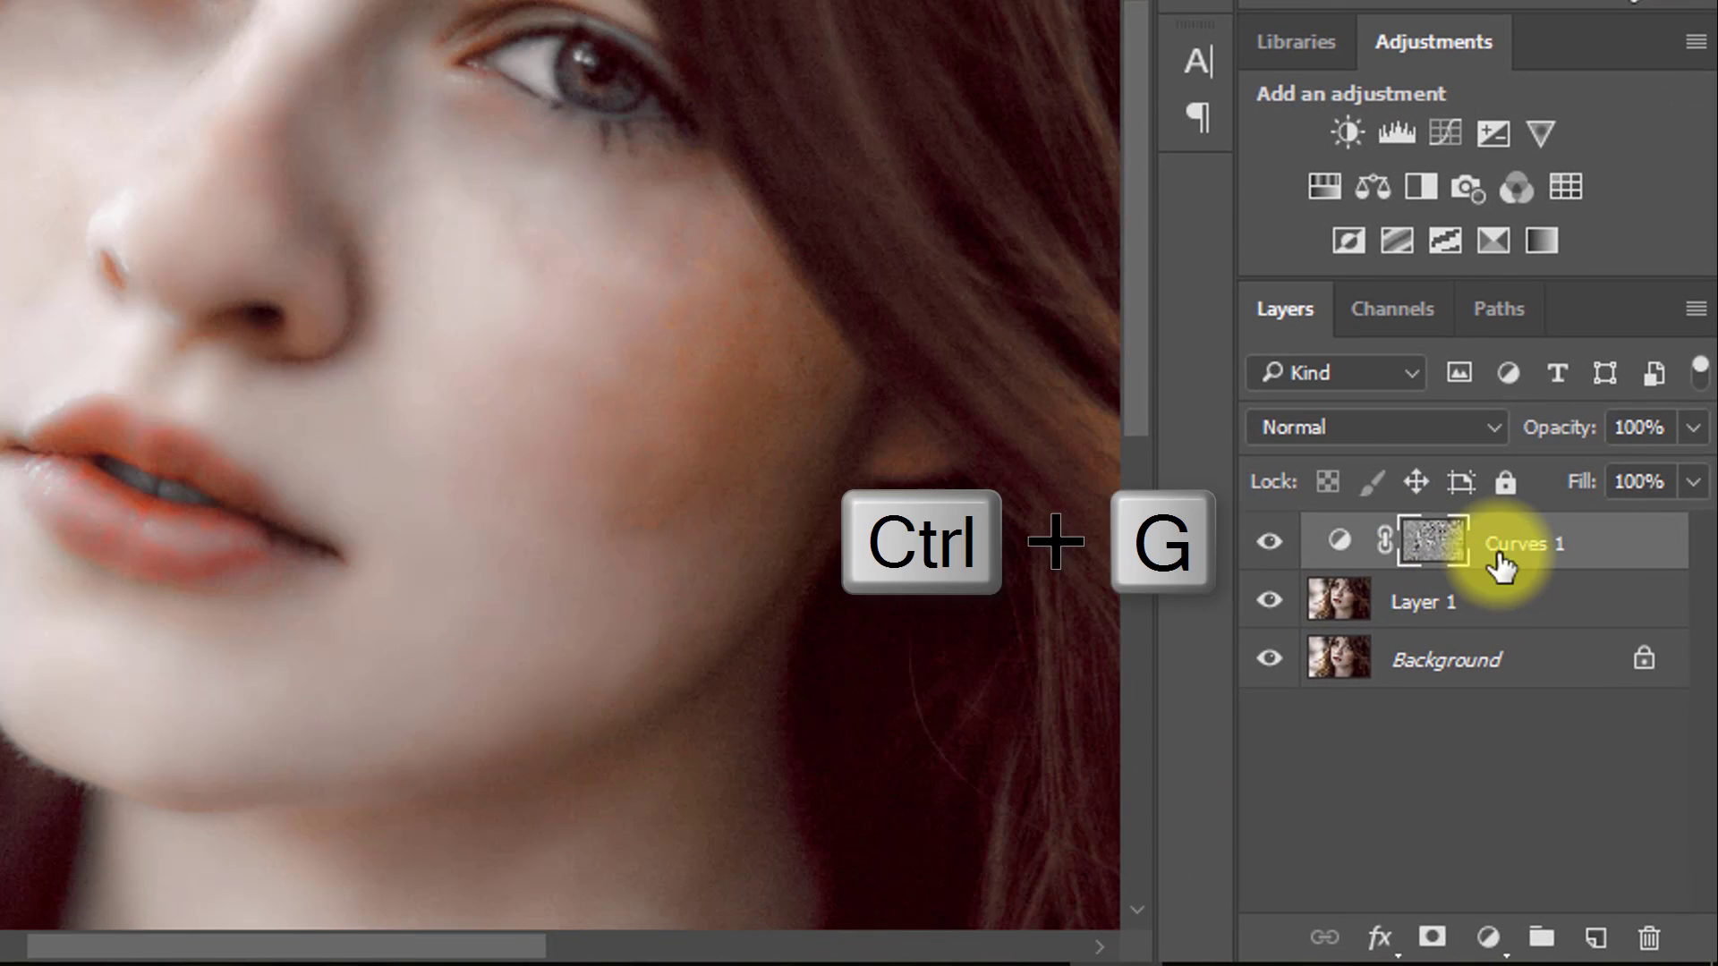
key(ctrl+g)
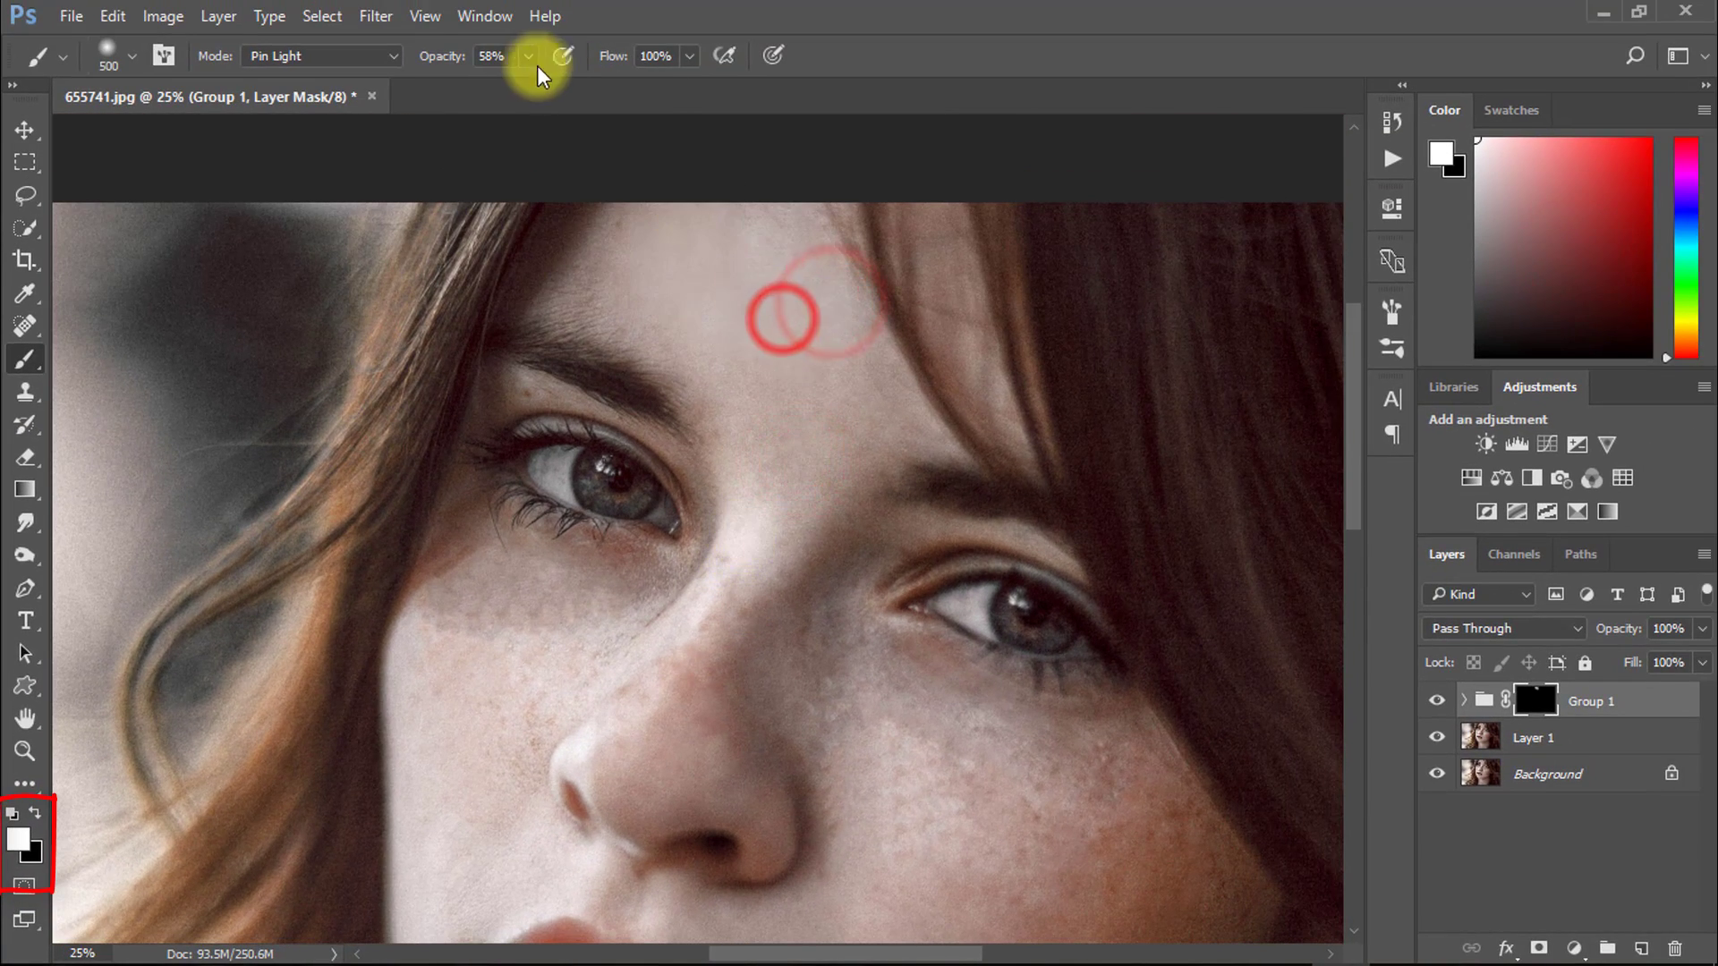
click(442, 55)
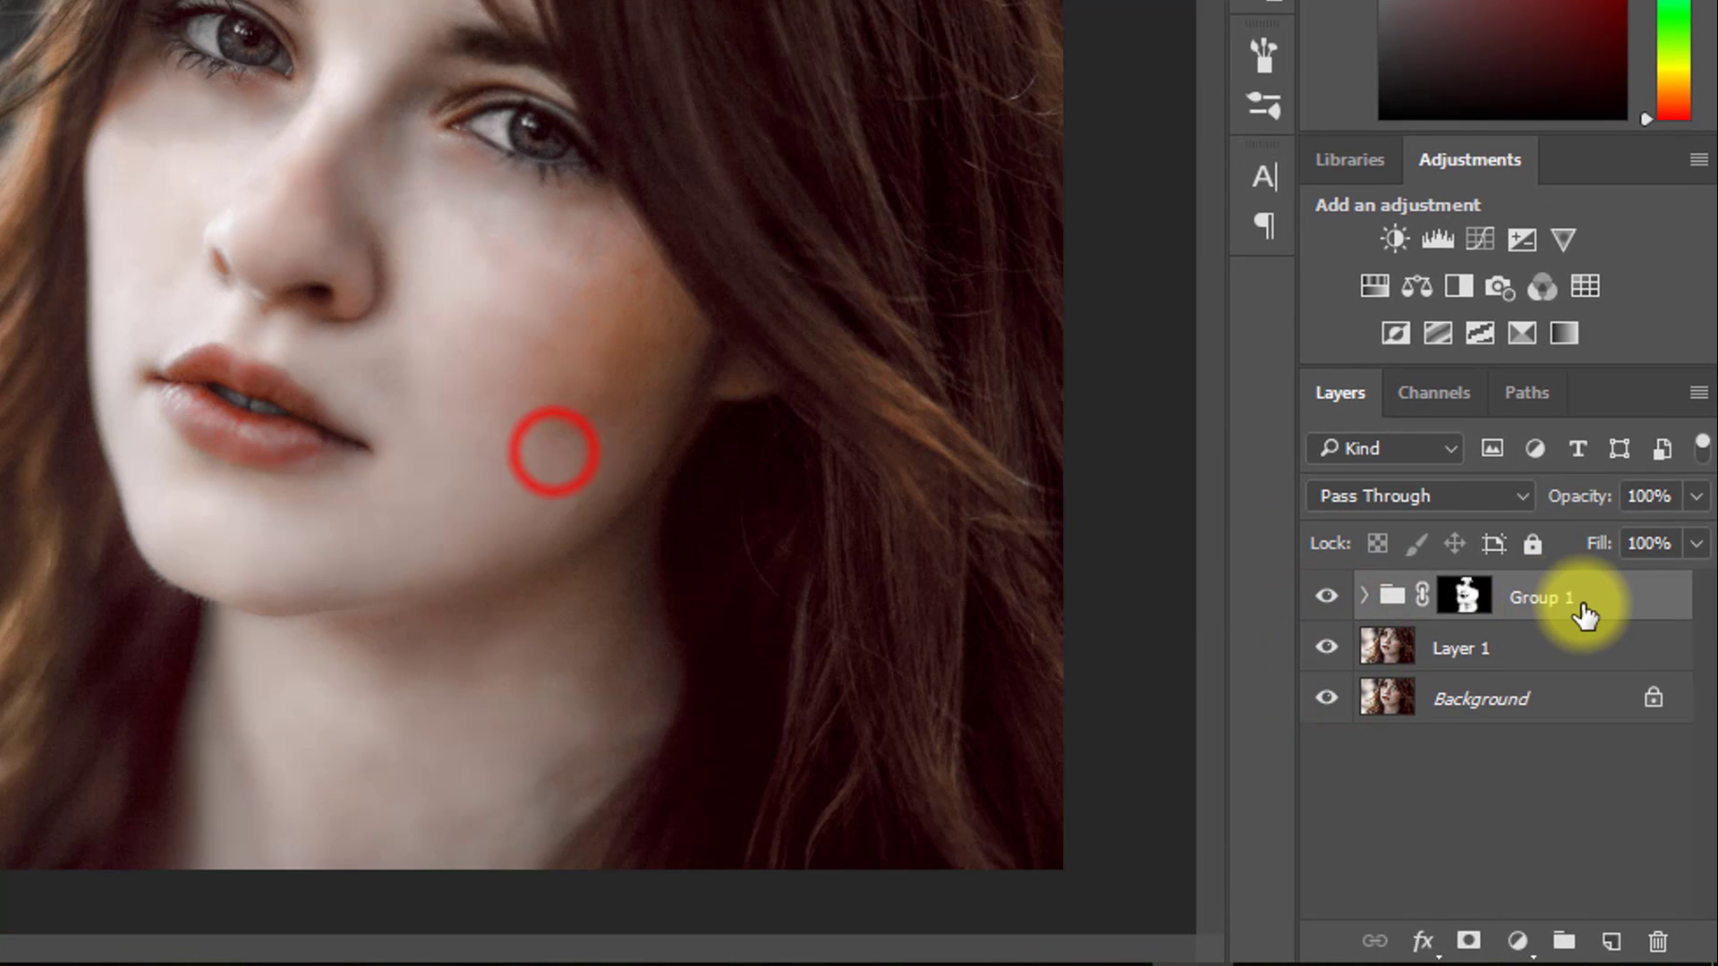
Stamp visible layers into a final image layer and smooth it with Reduce Noise
key(alt+ctrl+shift+e)
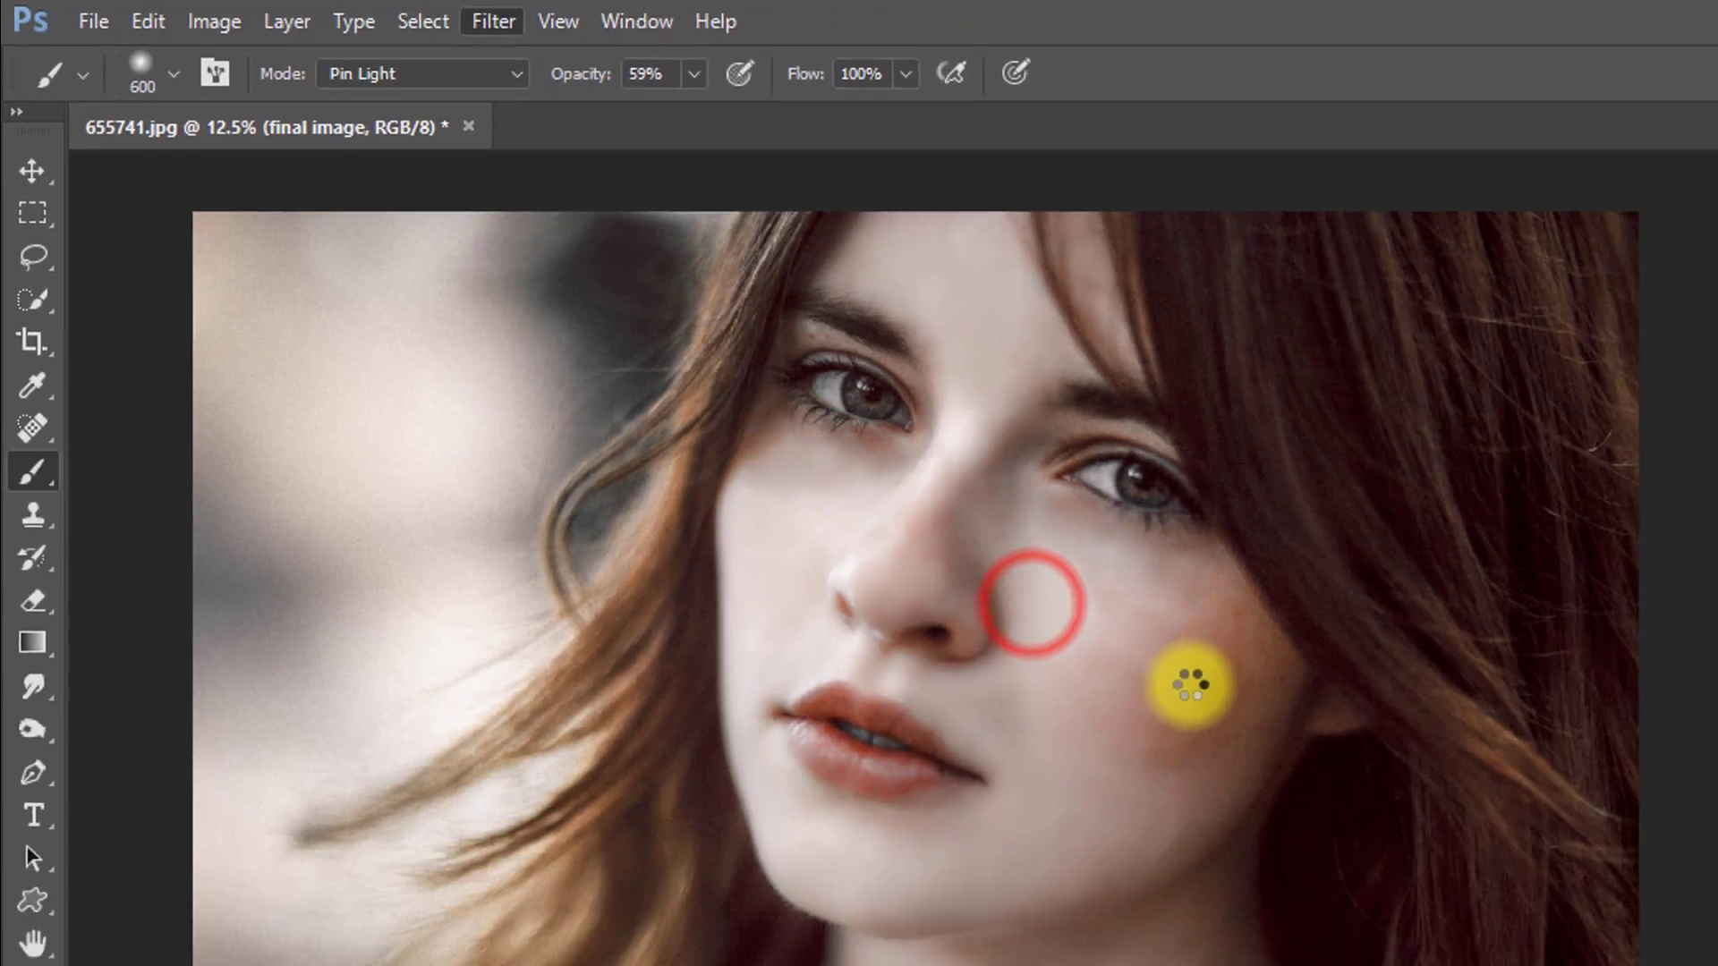
click(491, 20)
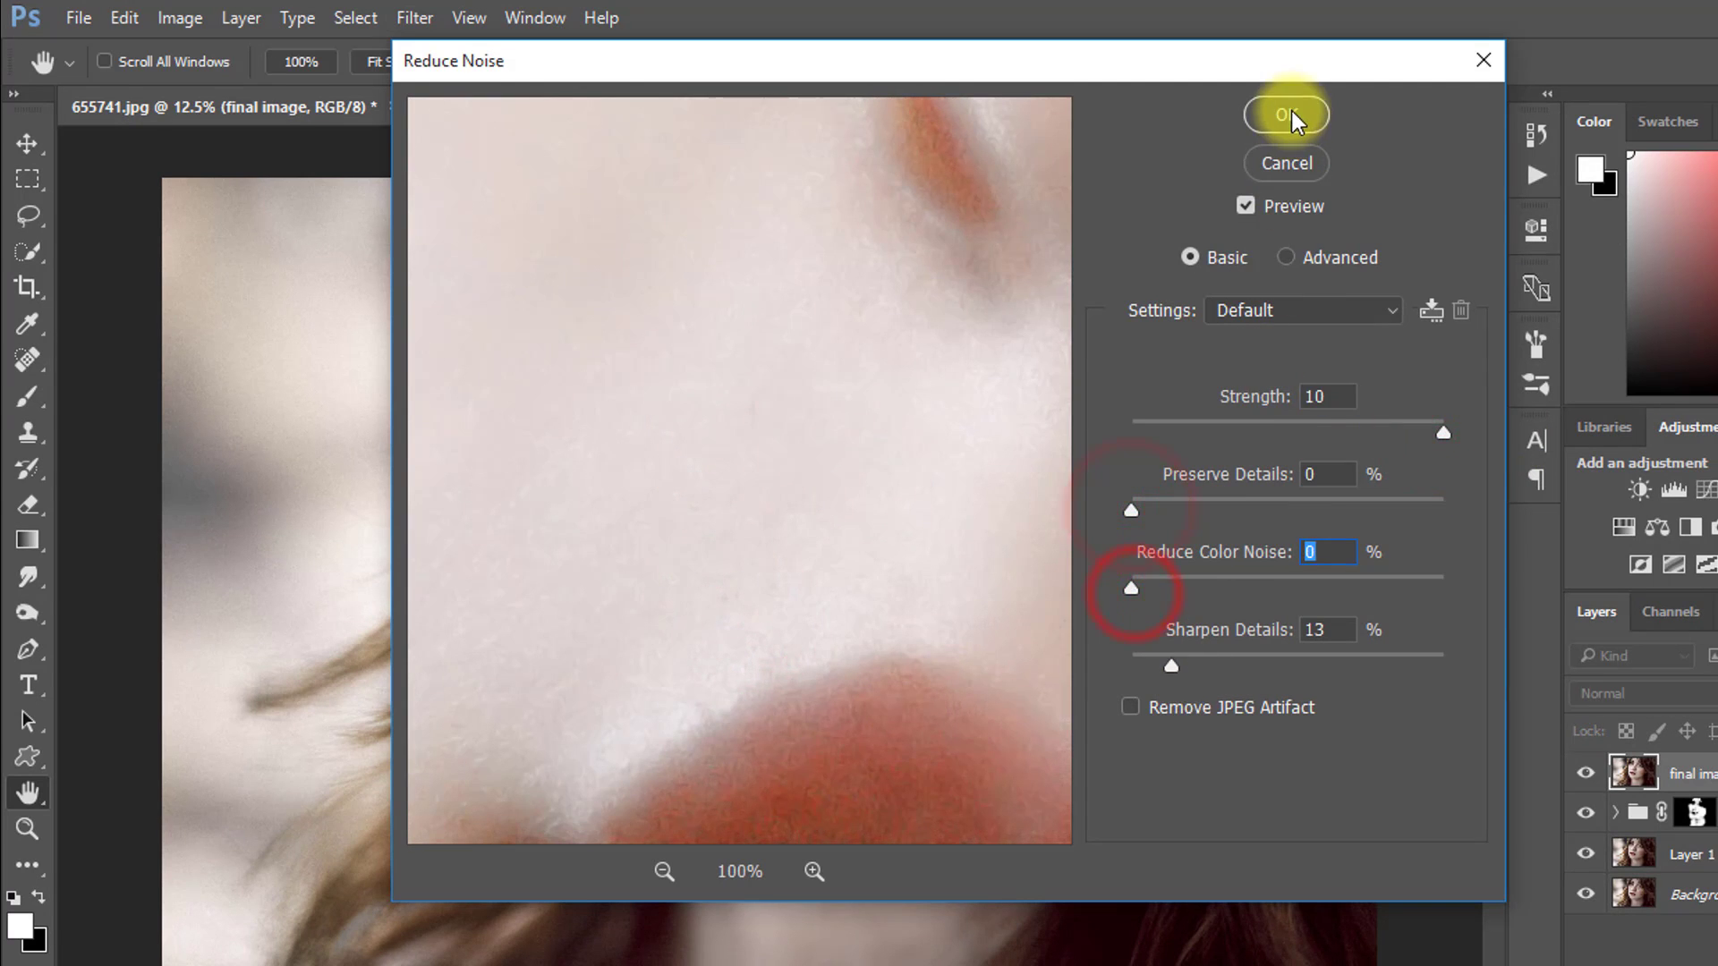
click(1284, 113)
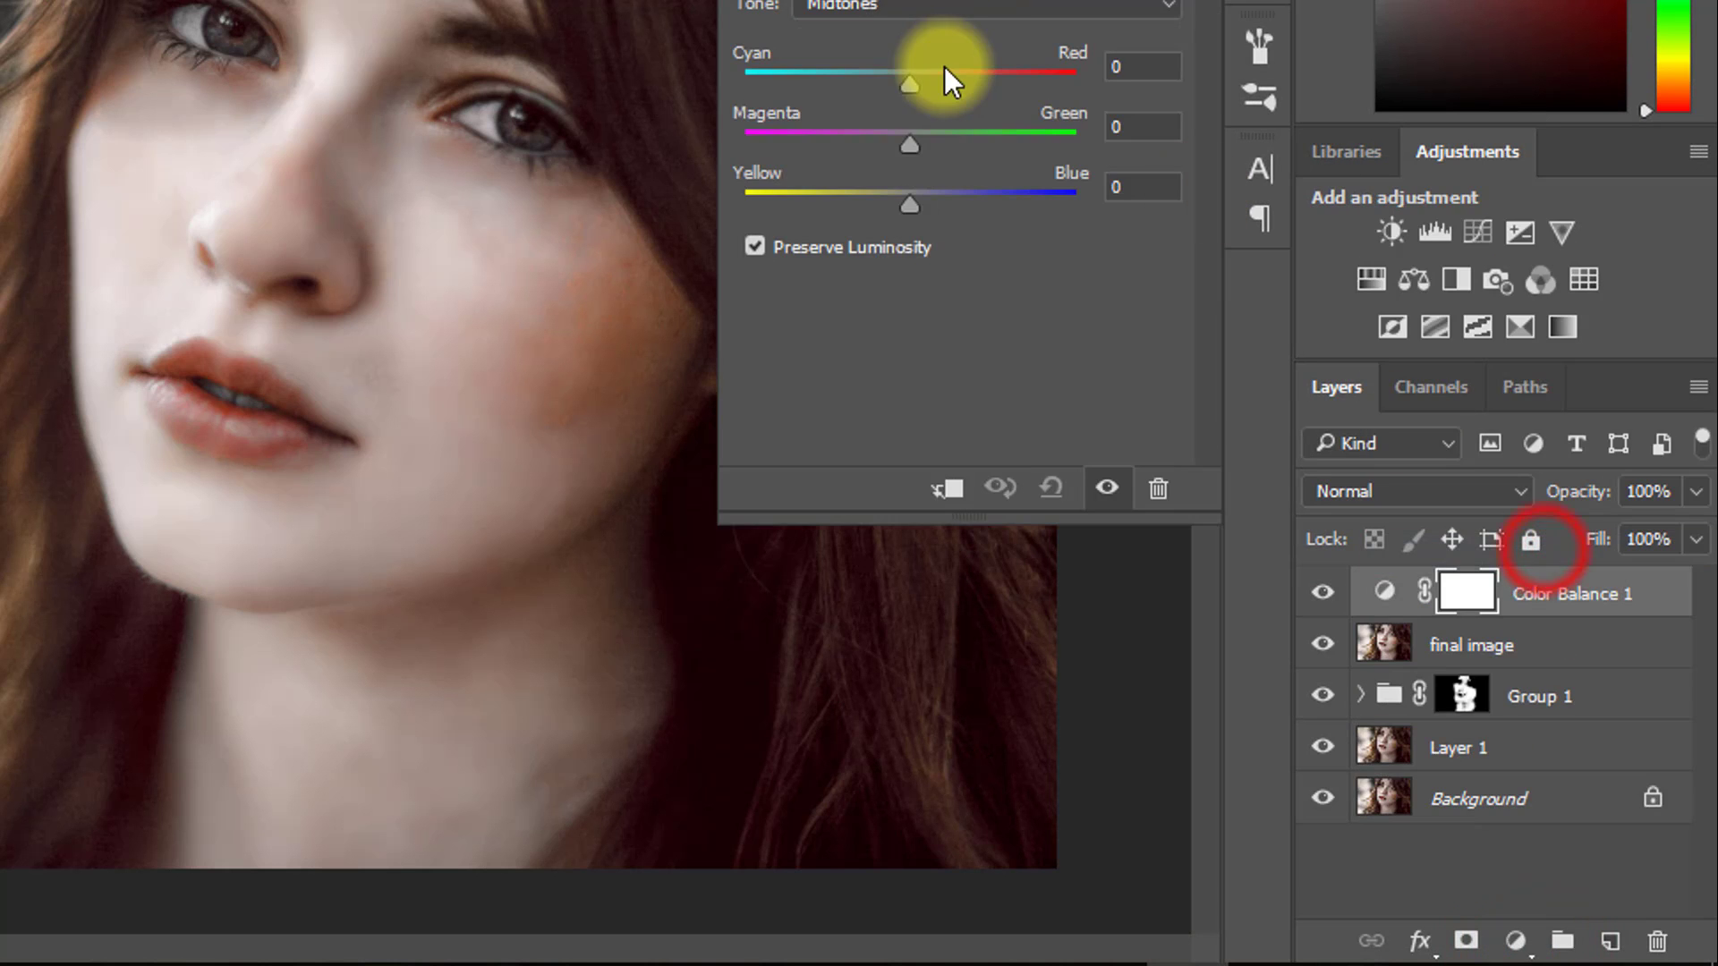
Drag the Color Balance Cyan–Red midtones slider to +20 to warm the portrait
drag(910, 83, 967, 112)
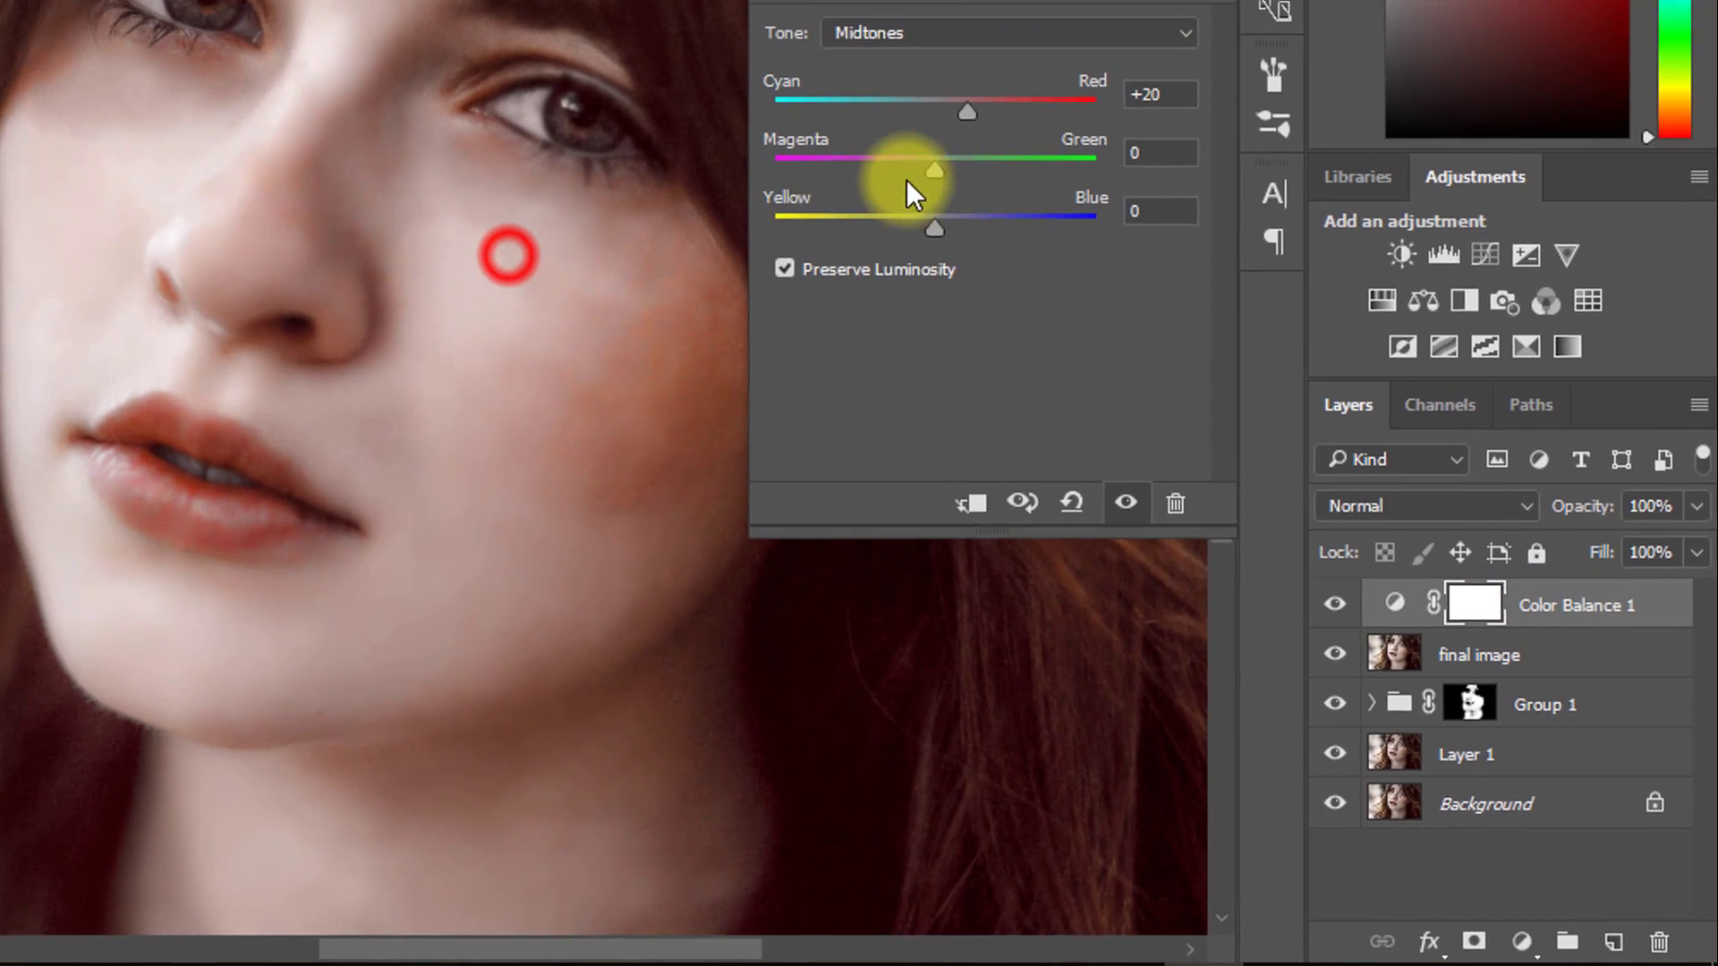